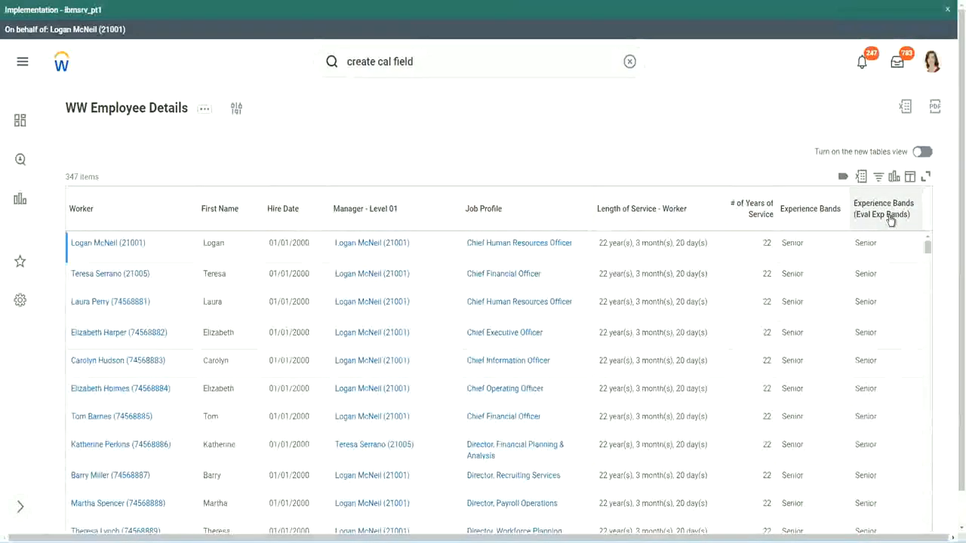
mouse_move(809, 208)
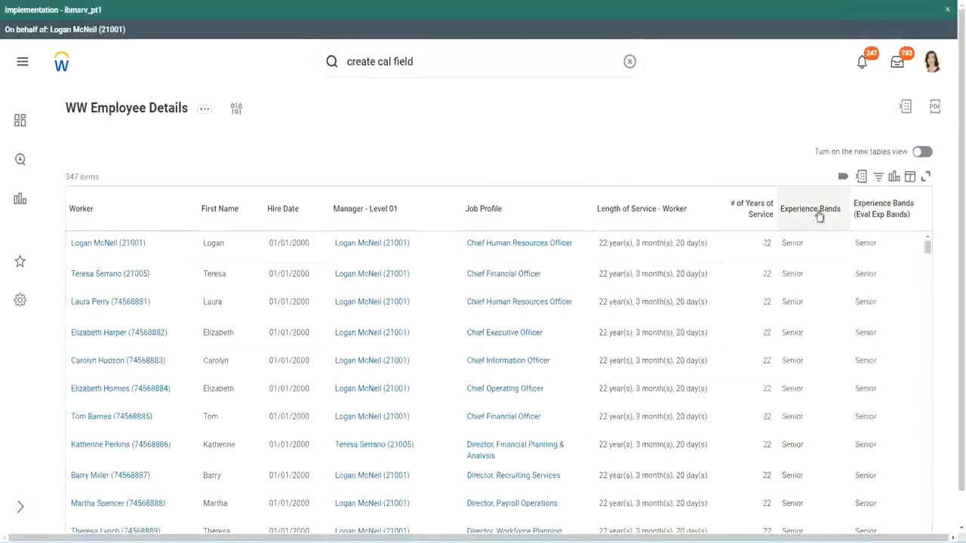
mouse_move(809, 209)
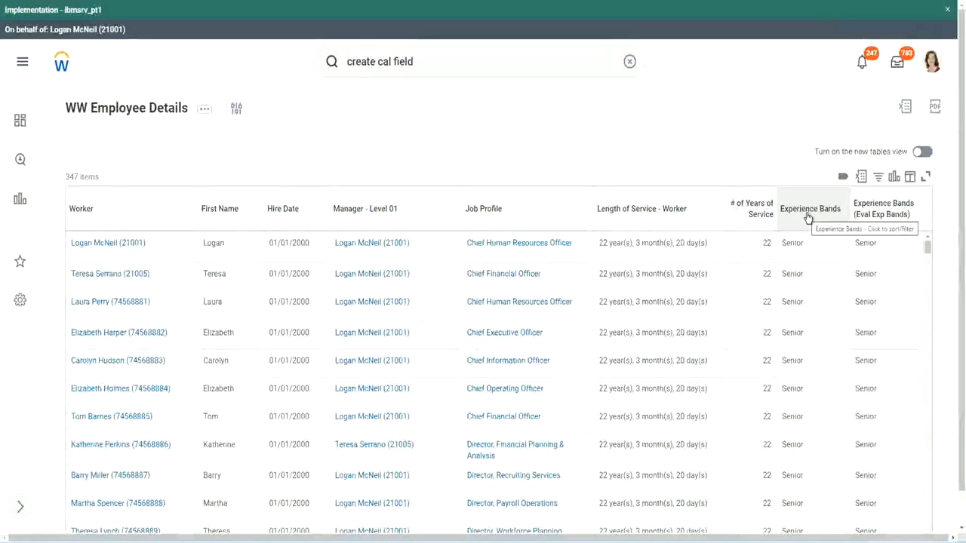
mouse_move(866, 284)
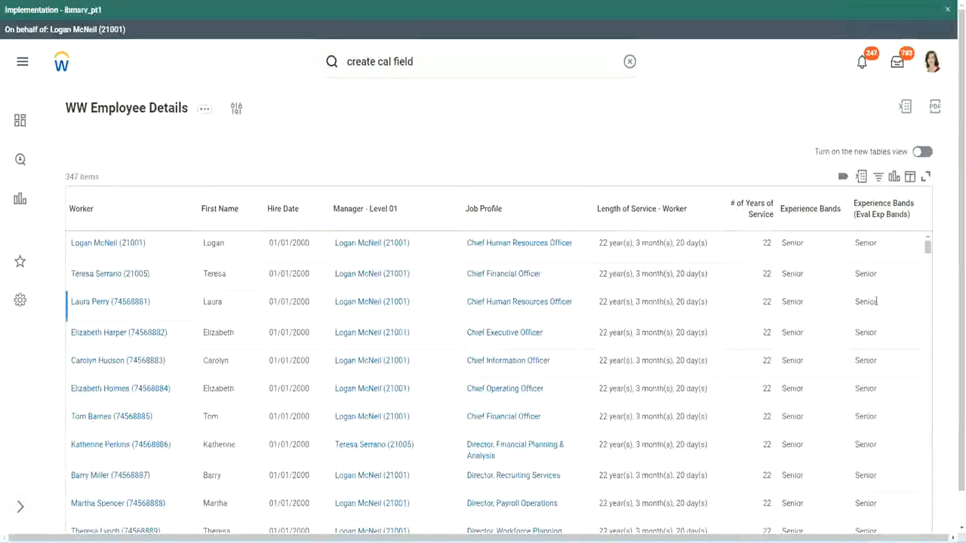
mouse_move(808, 302)
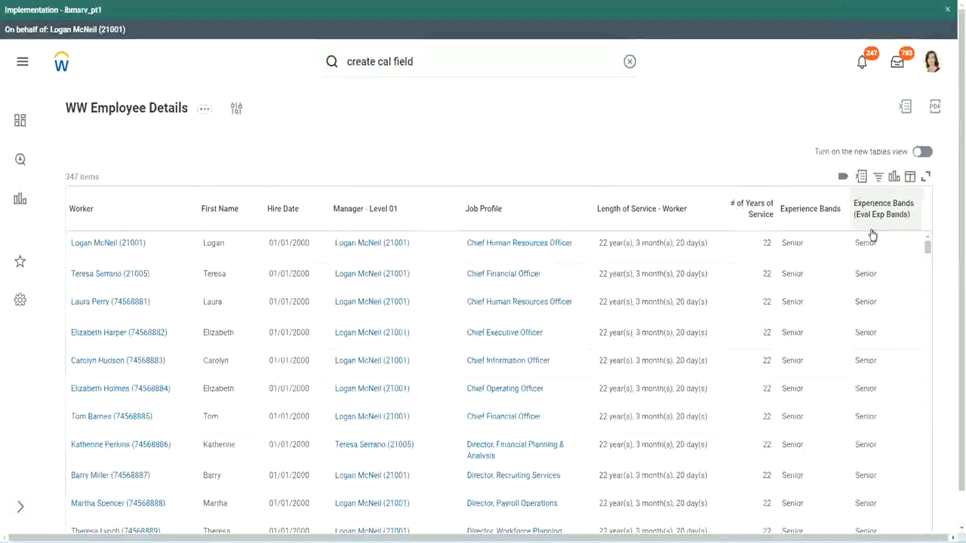
mouse_move(883, 223)
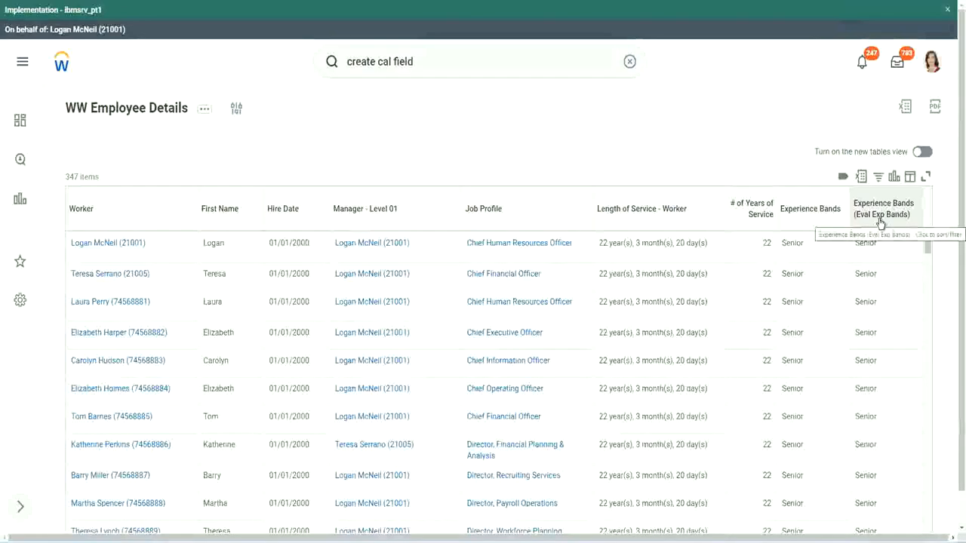
mouse_move(693, 152)
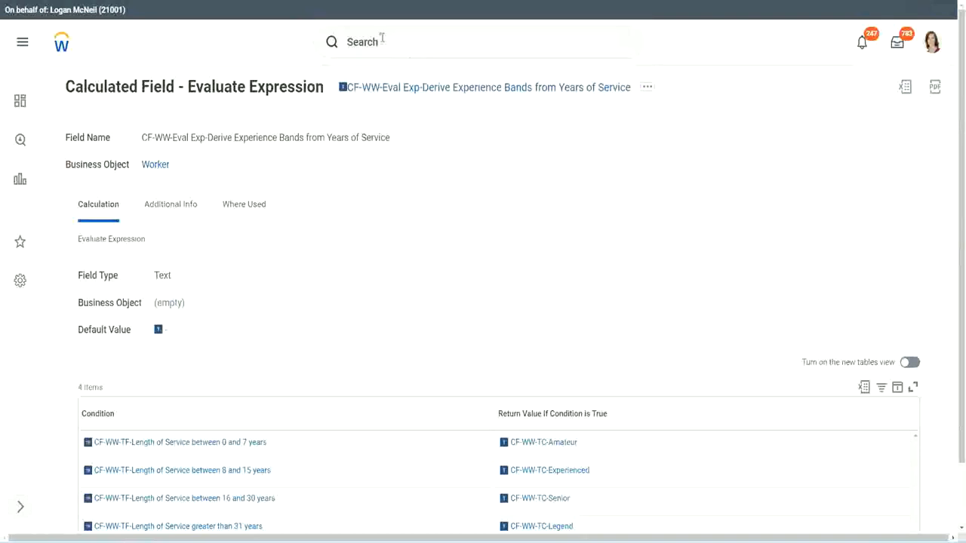
Start Create Calculated Field and name it CF-WW-LRB-Identify Experience Bands from years of Service
text(create calc field)
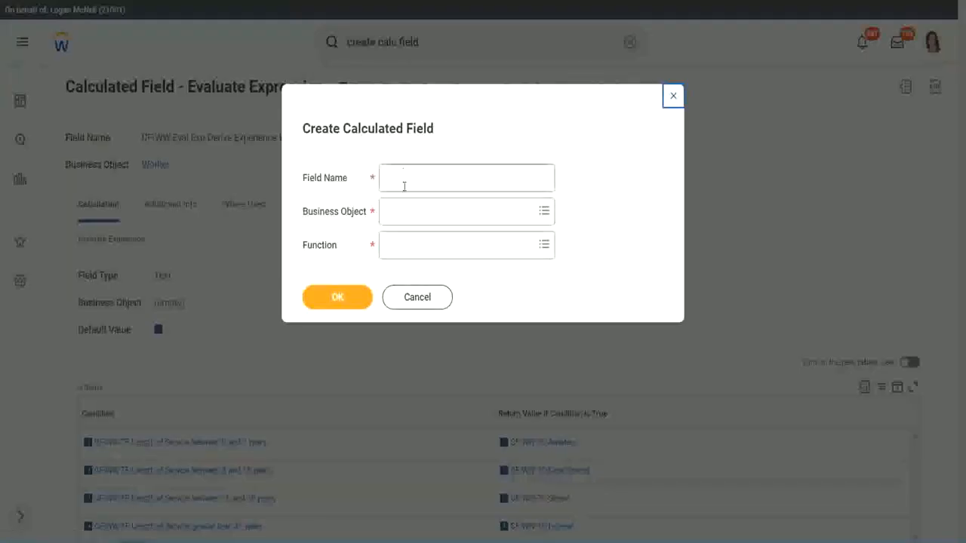
click(467, 178)
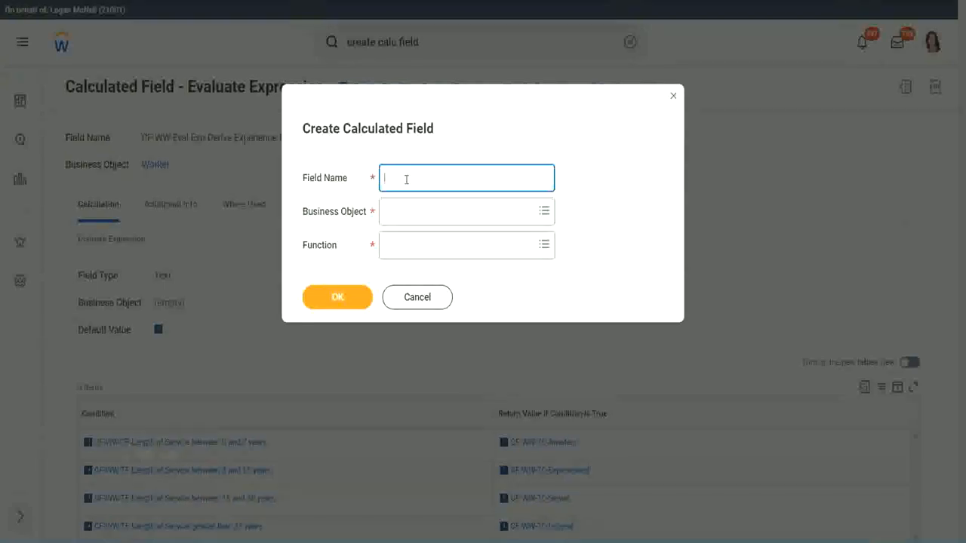
text(CF)
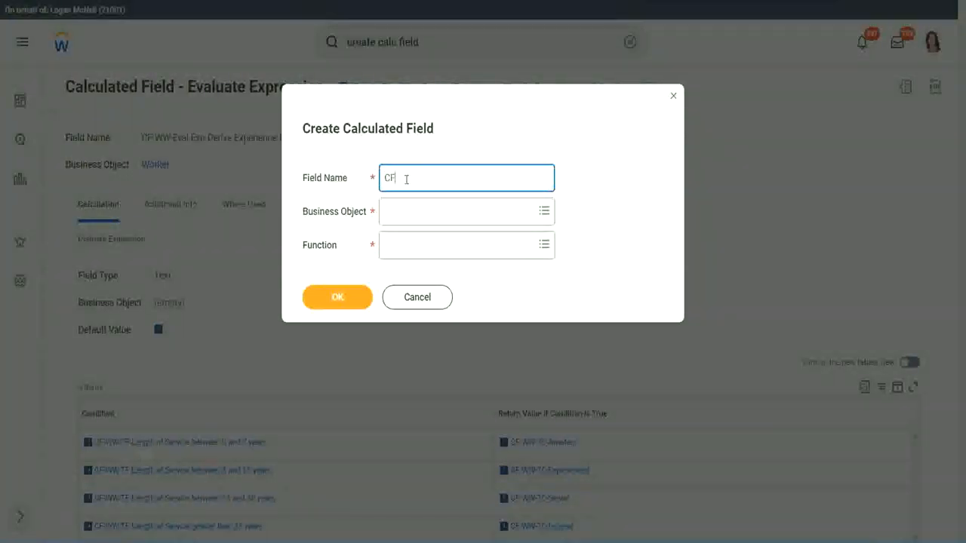
text(-WW-LRB)
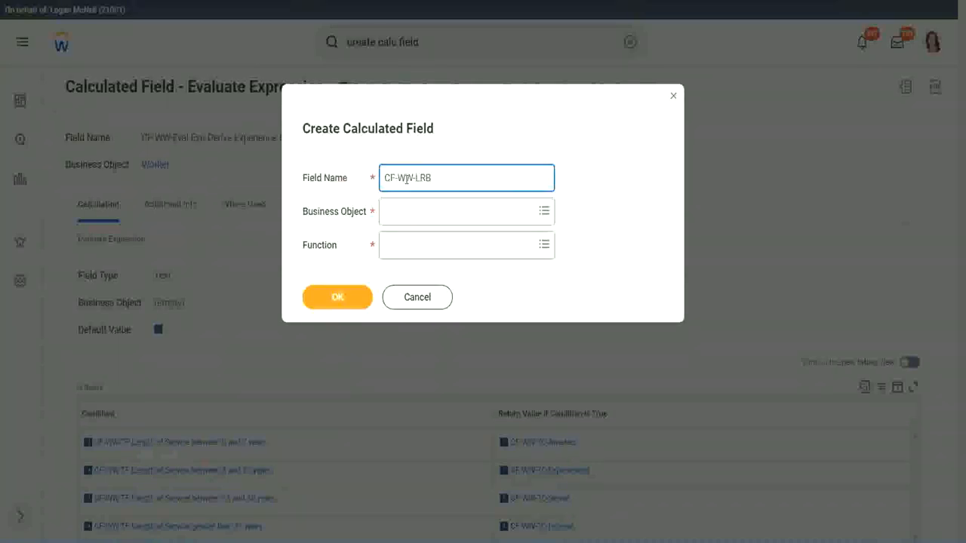
text(-)
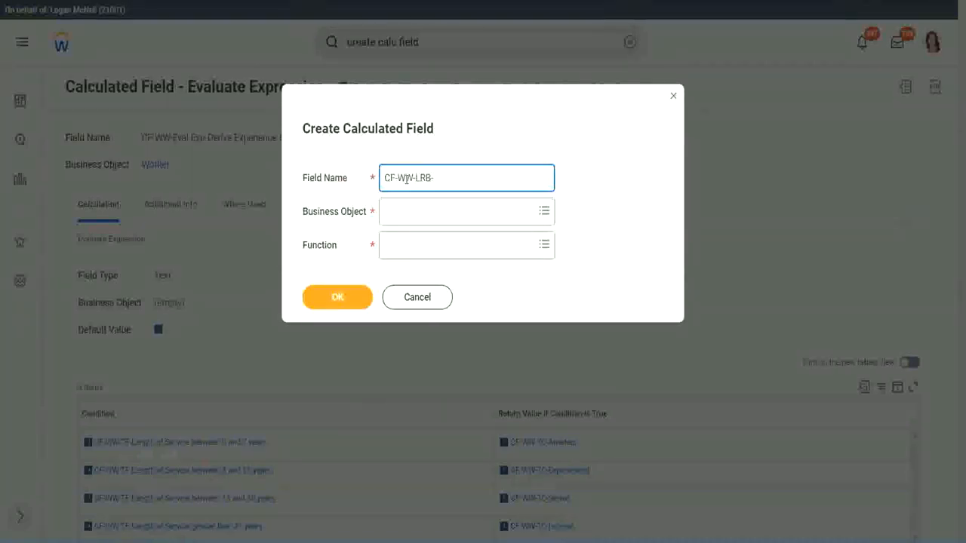
text(Identify Exper)
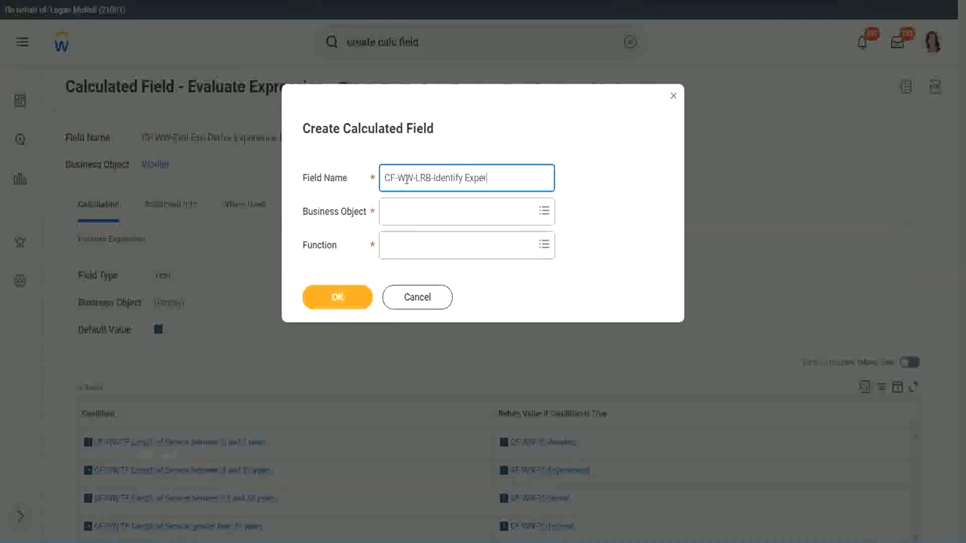
text(ience)
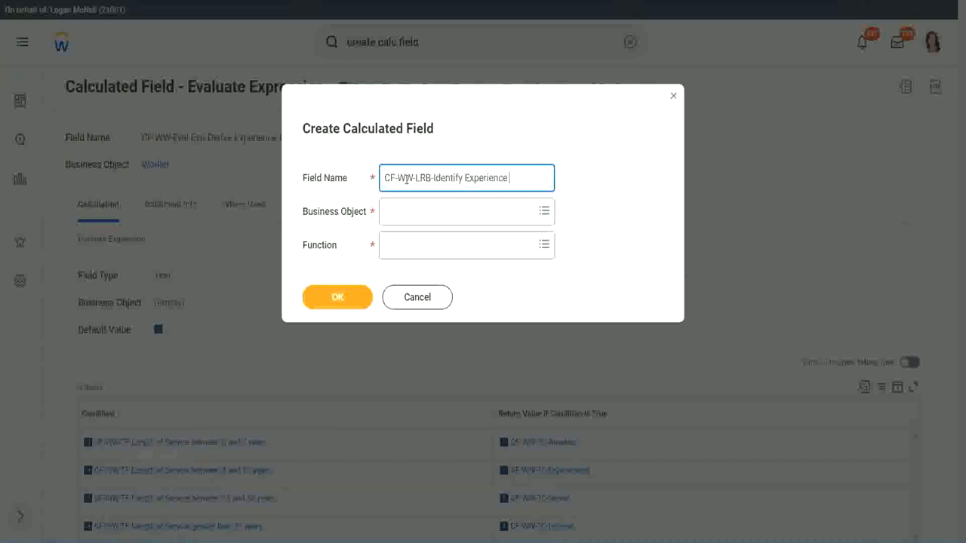
text(Bands from years of Service)
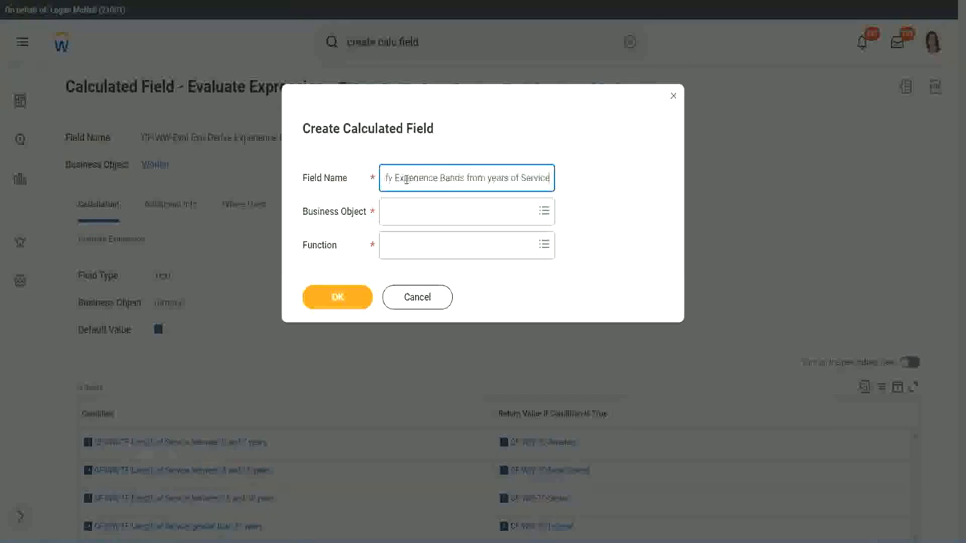
Choose Worker as Business Object with the Lookup Range Band function and confirm with OK
click(460, 211)
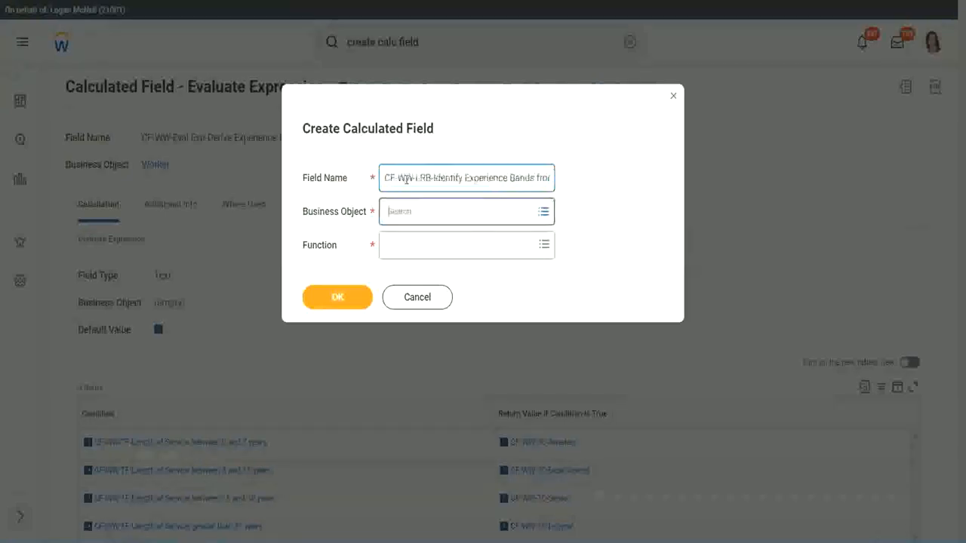
text(worker)
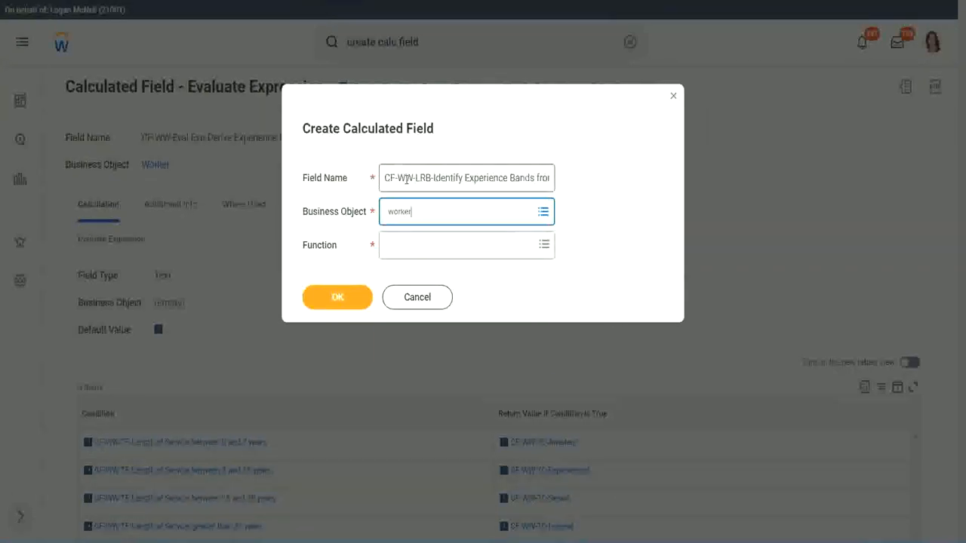
click(465, 211)
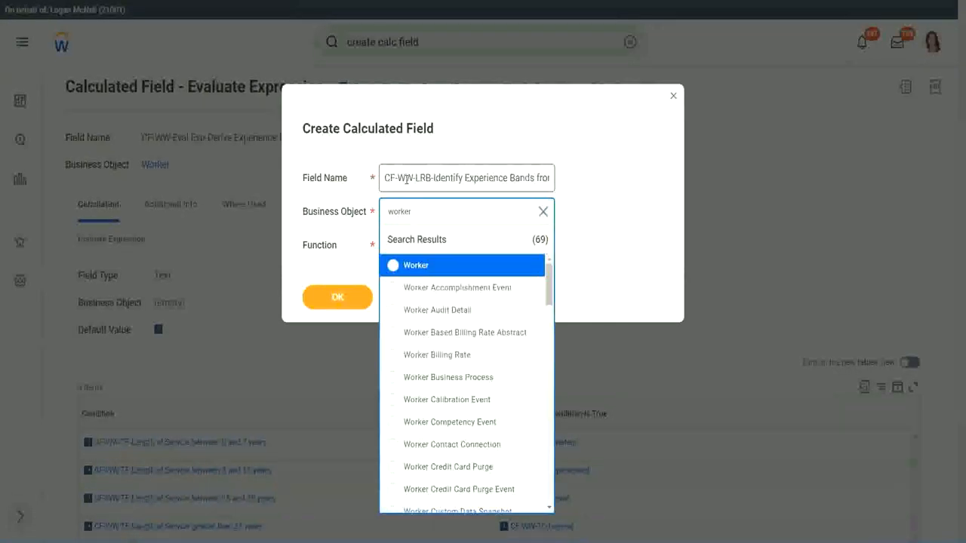
click(416, 266)
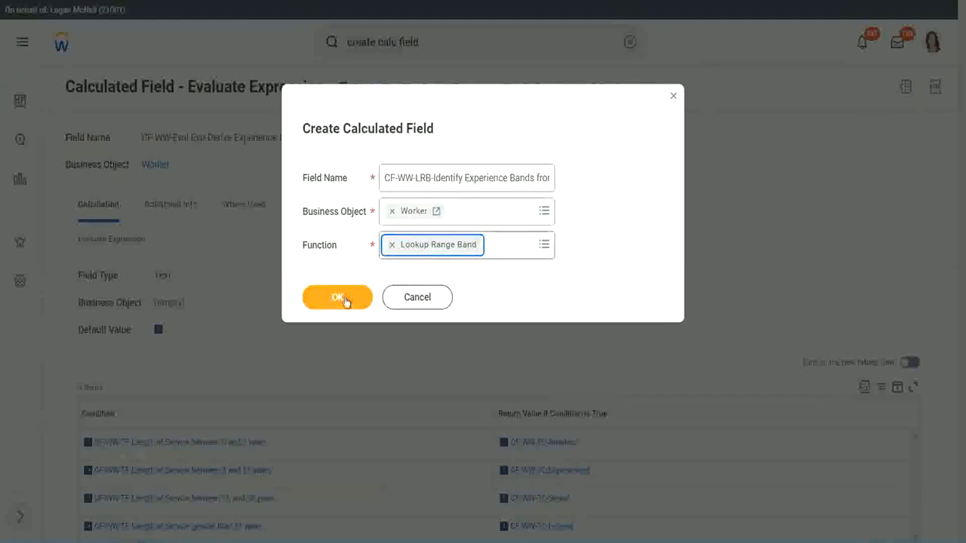
click(338, 296)
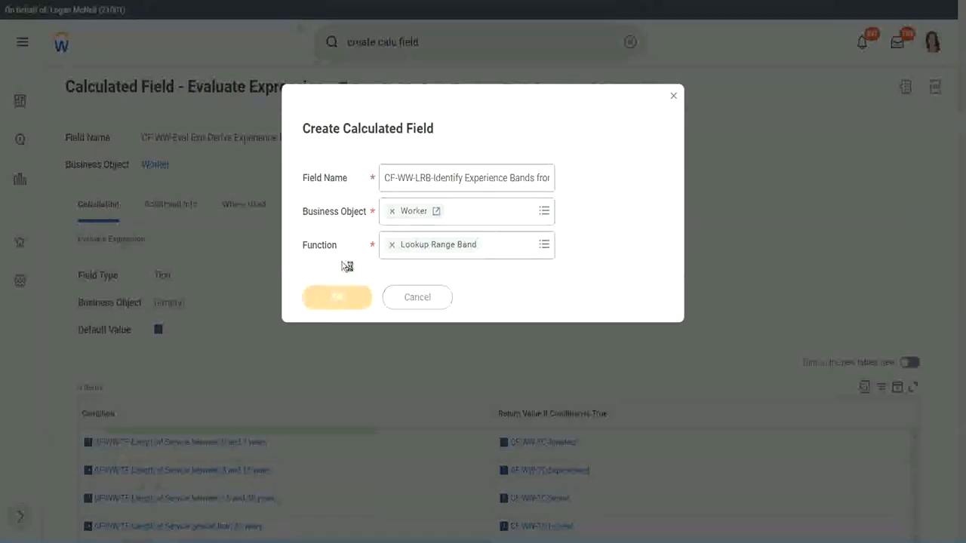
Let the Create Calculated Field - Lookup Range Band setup page load for the new field
click(337, 296)
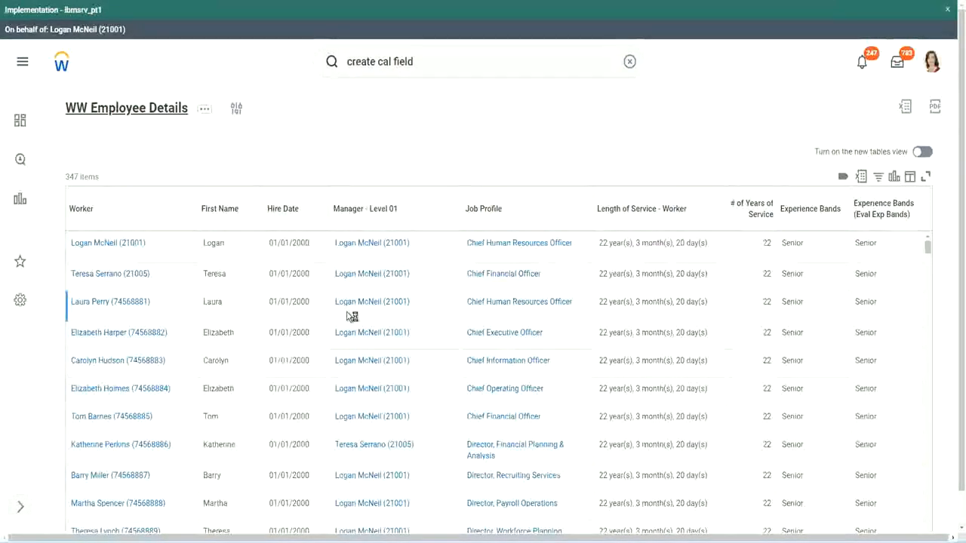
mouse_move(326, 302)
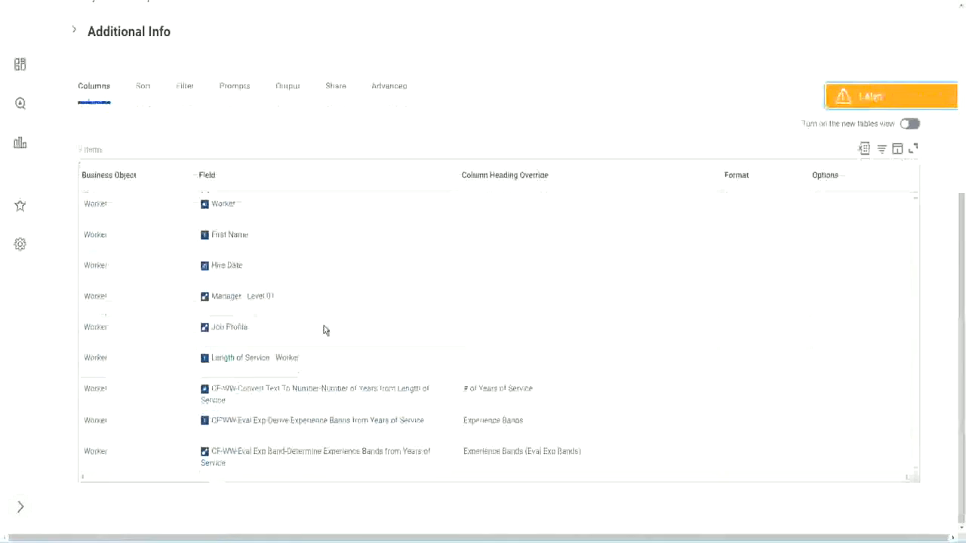
right_click(320, 388)
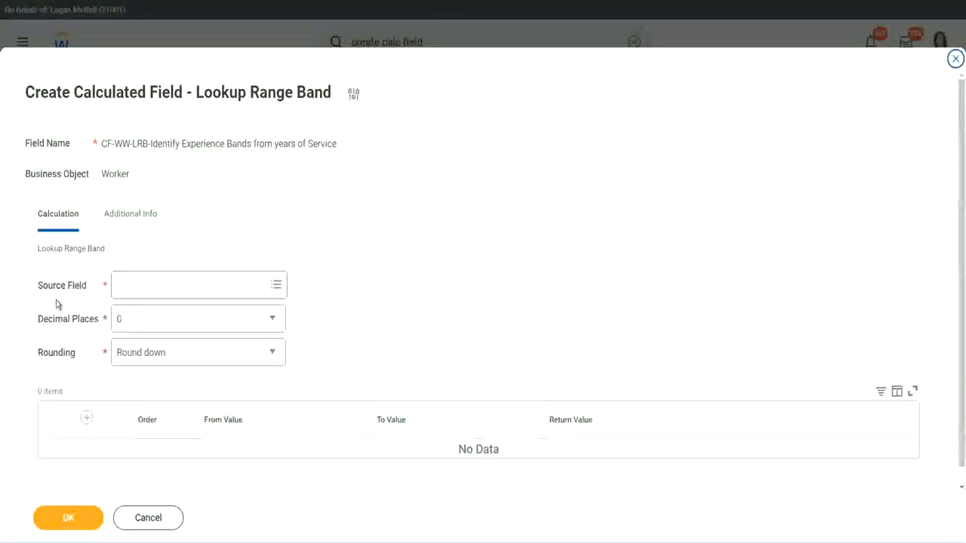
mouse_move(73, 287)
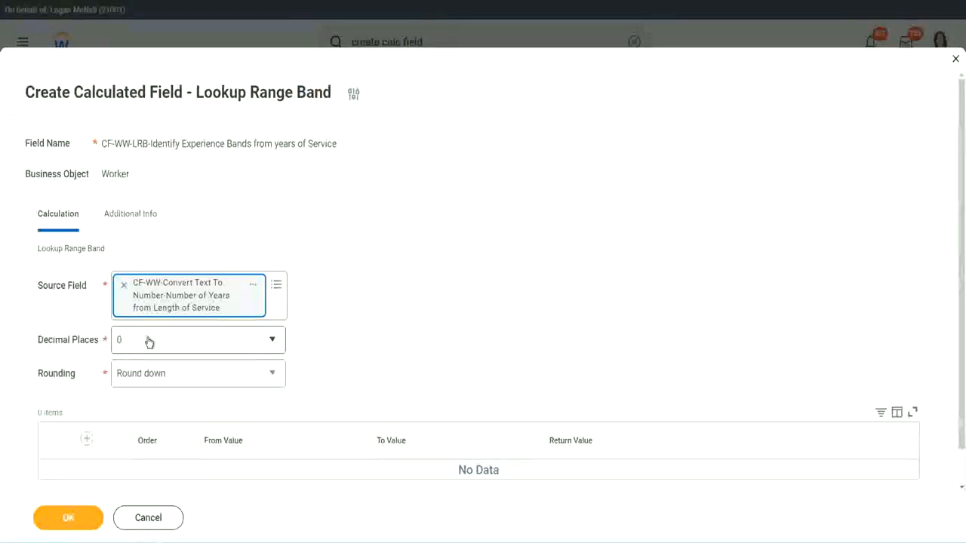
mouse_move(189, 354)
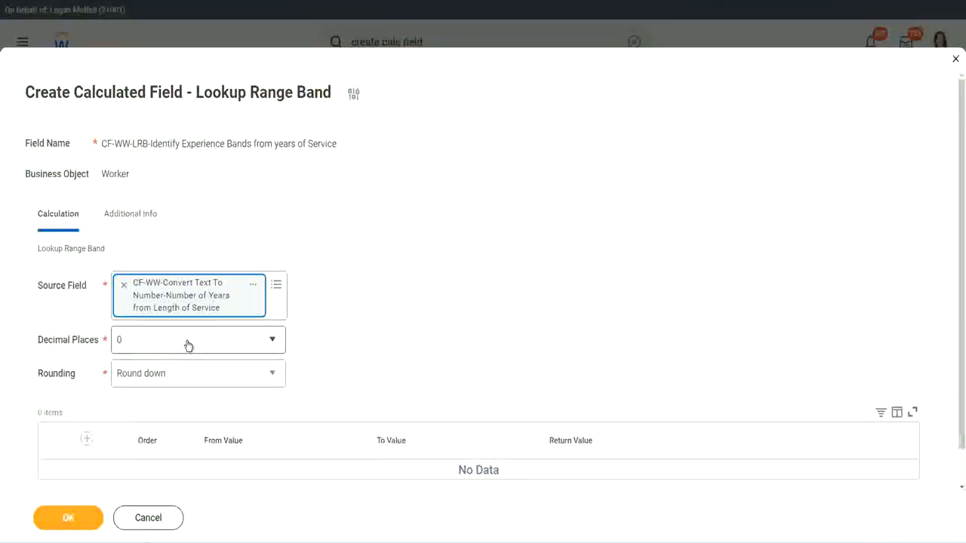
Set Source Field to CF-WW-Convert Text To Number with 0 decimal places and Round down
click(198, 340)
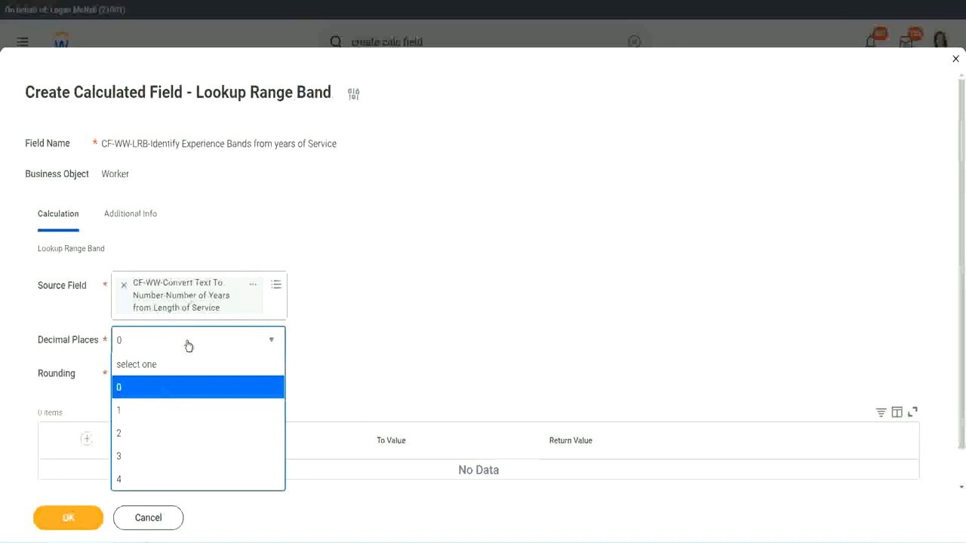
mouse_move(377, 335)
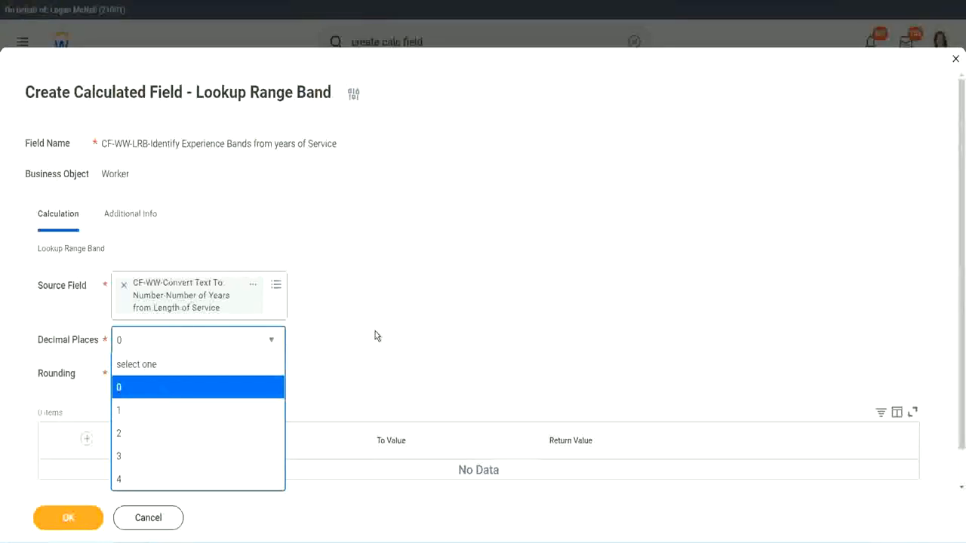
click(118, 387)
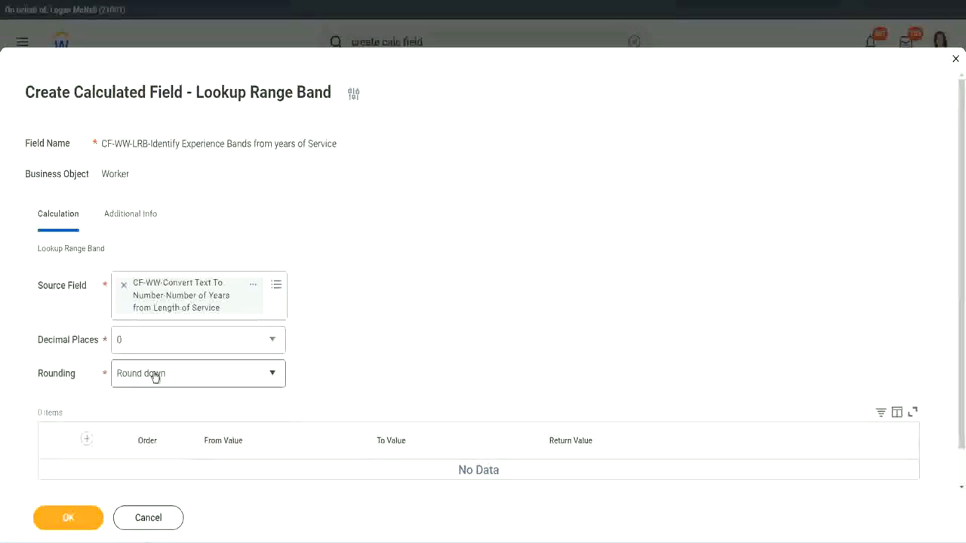
Change the Rounding option from Round down to Round
click(197, 372)
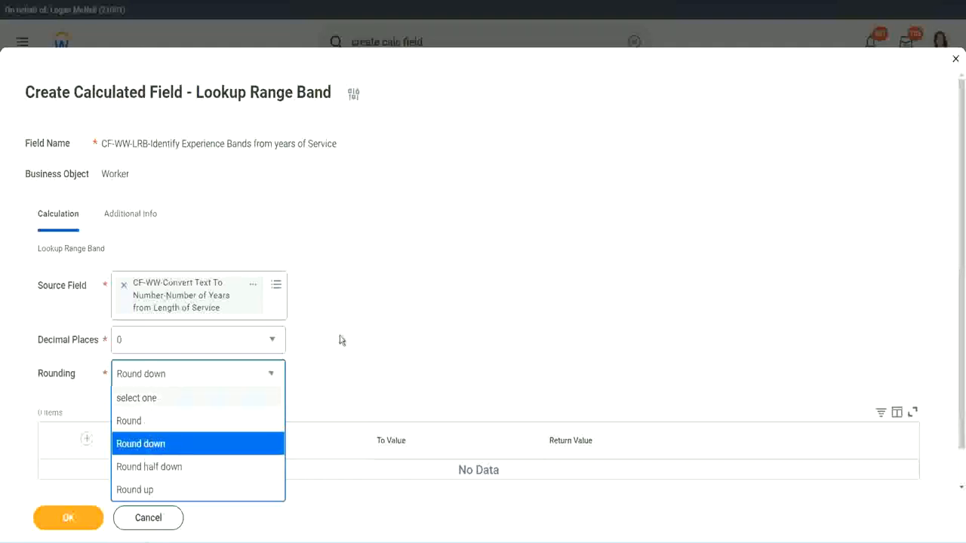
mouse_move(362, 333)
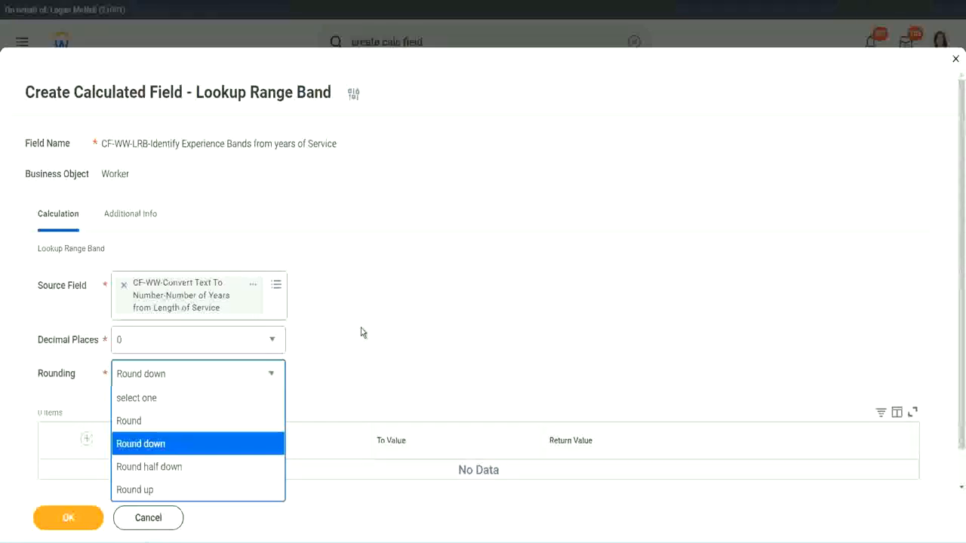
click(140, 444)
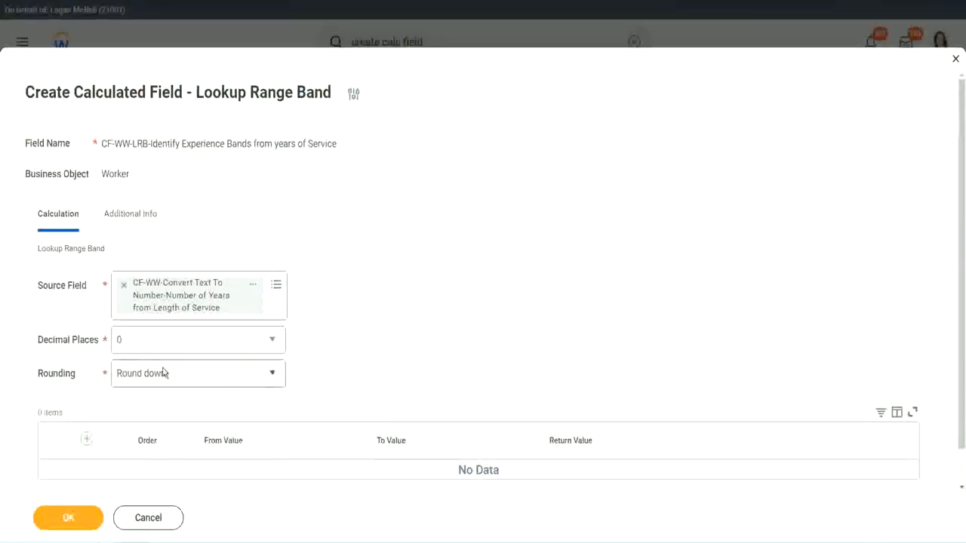
click(197, 373)
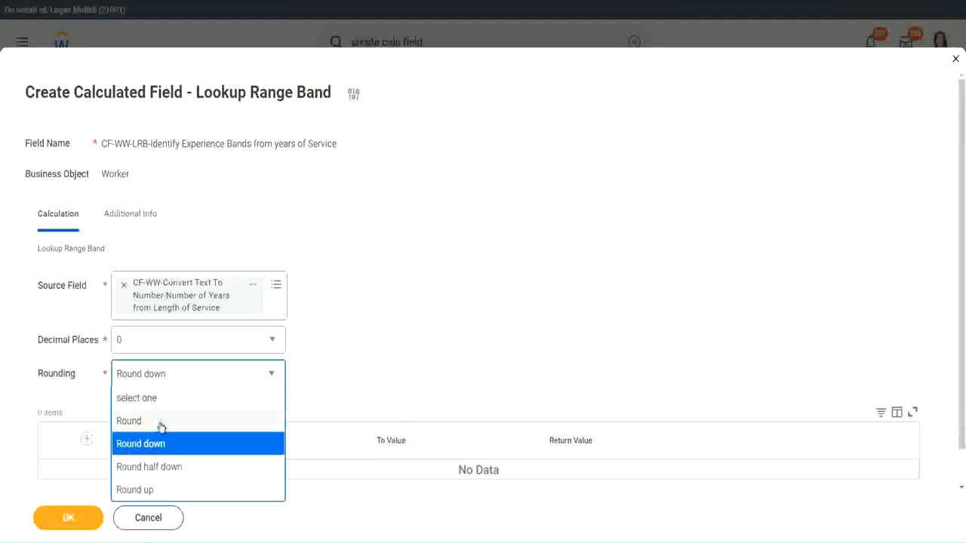
click(128, 421)
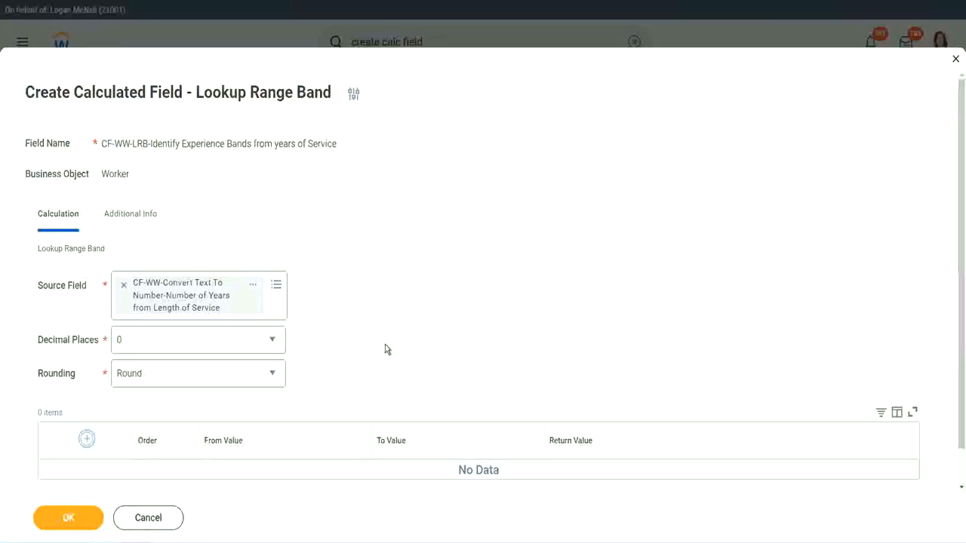
Add a first range row from 0 to 7 returning Amateur
click(87, 440)
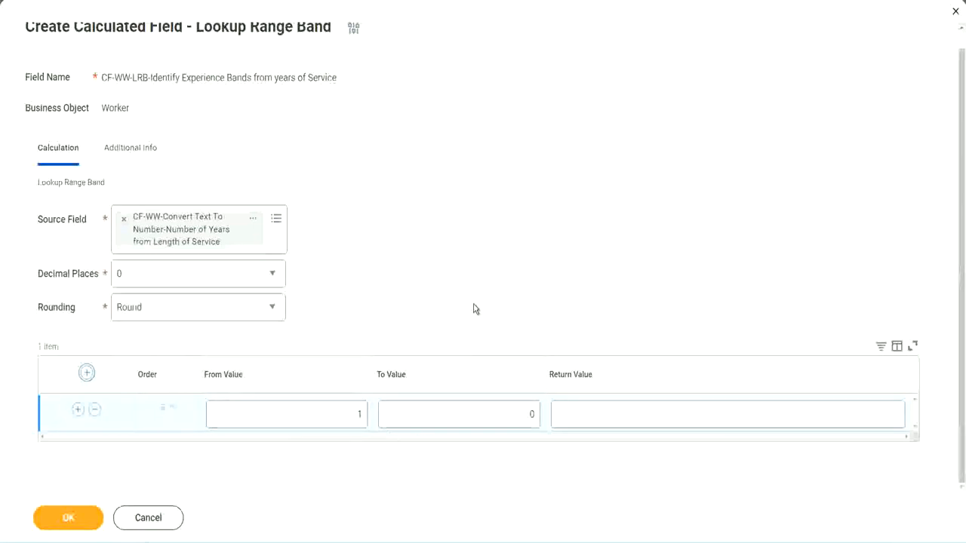
click(287, 414)
text(0)
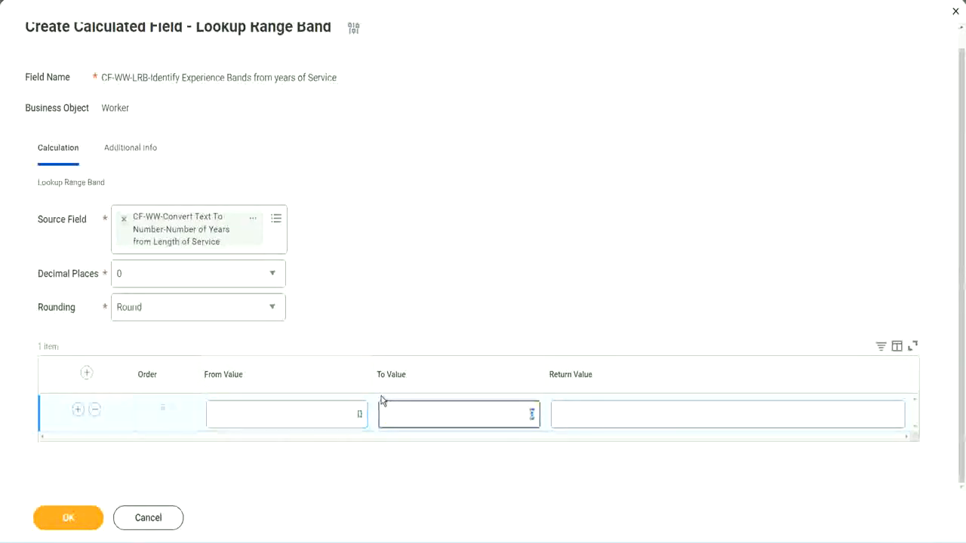
text(7)
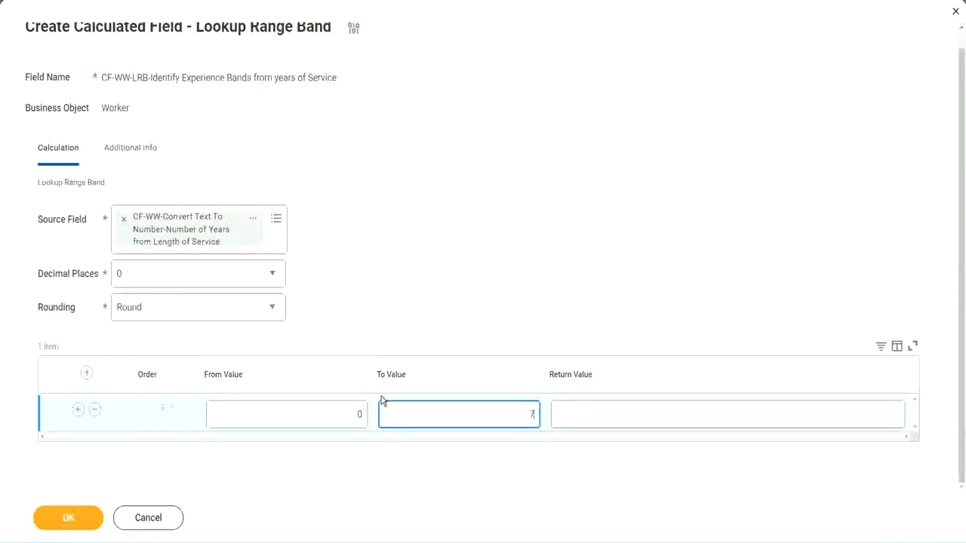
click(727, 414)
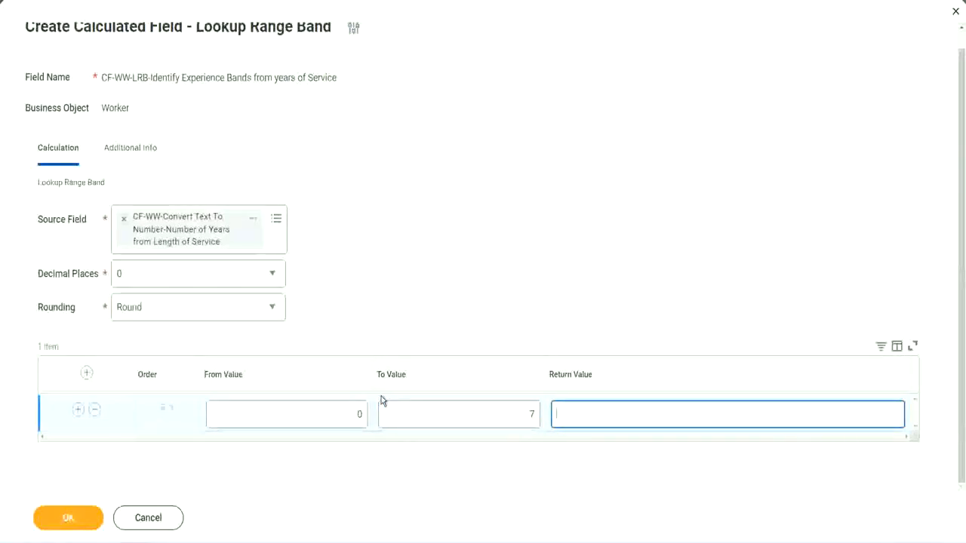
text(Amateur)
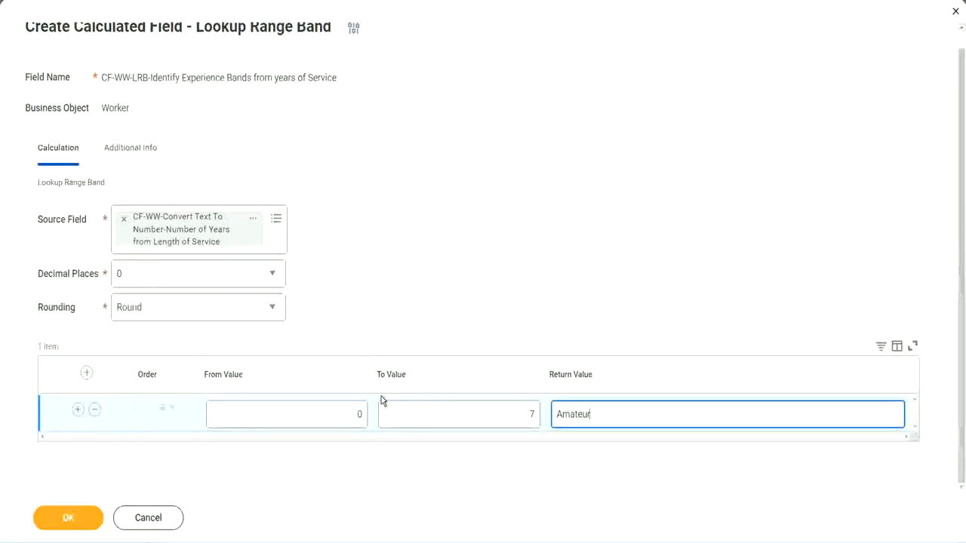
click(287, 413)
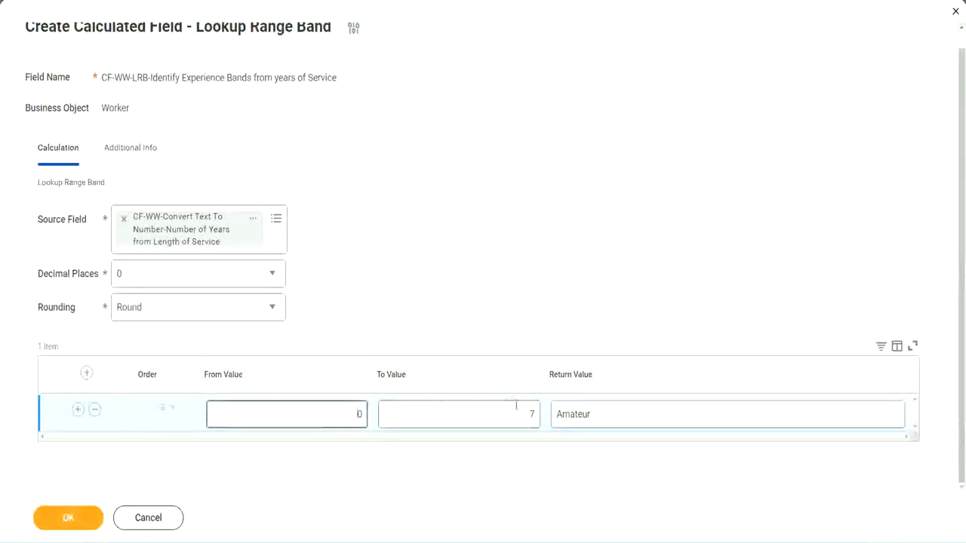
Insert a second range row from 8 to 15 returning Experienced
click(459, 414)
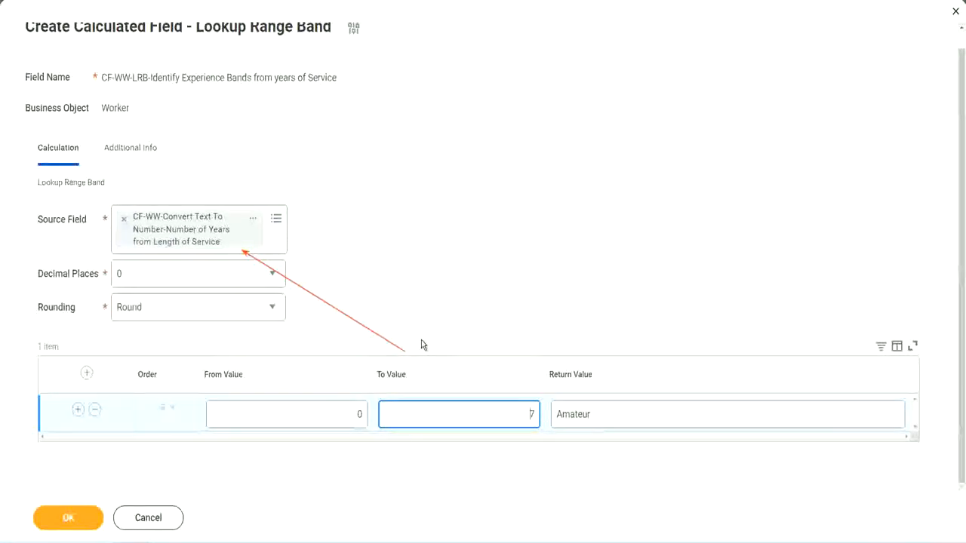
mouse_move(270, 214)
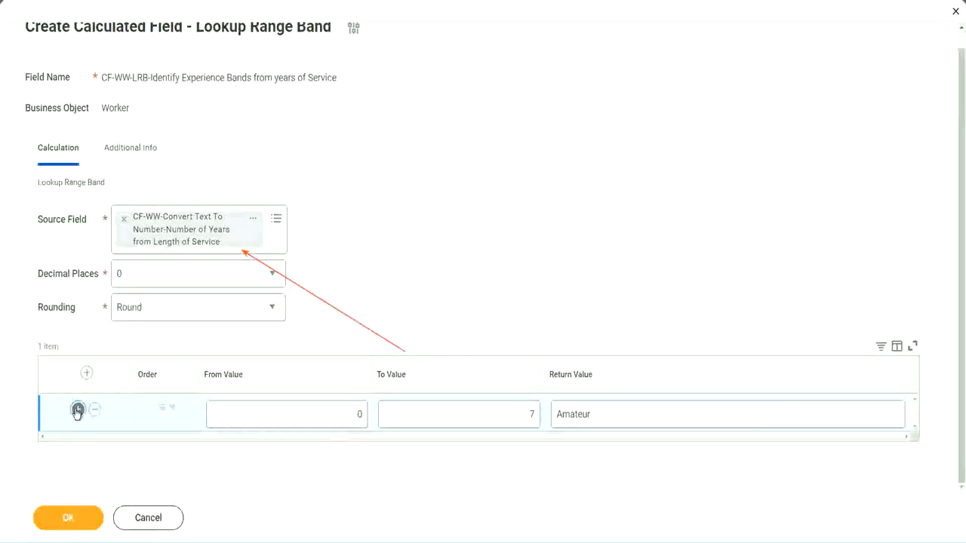
click(78, 409)
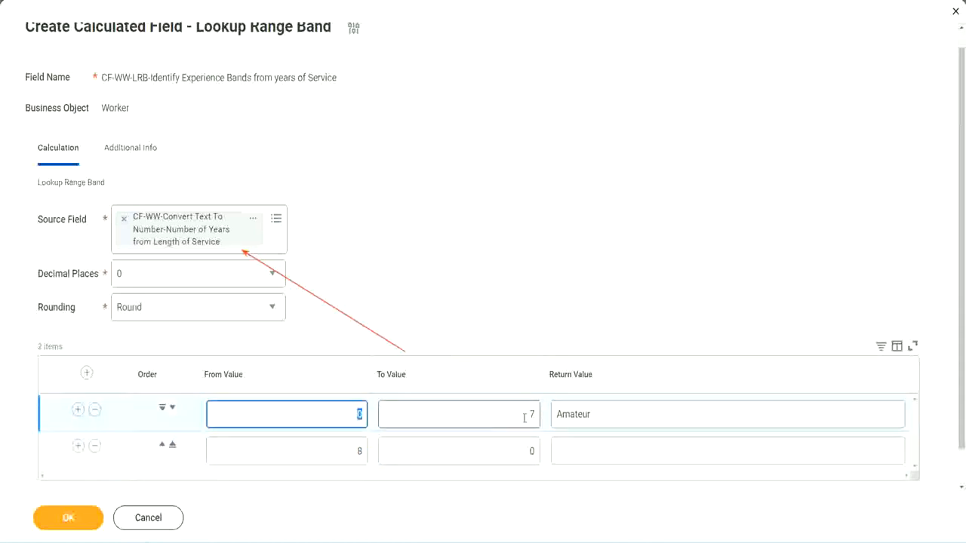
click(459, 413)
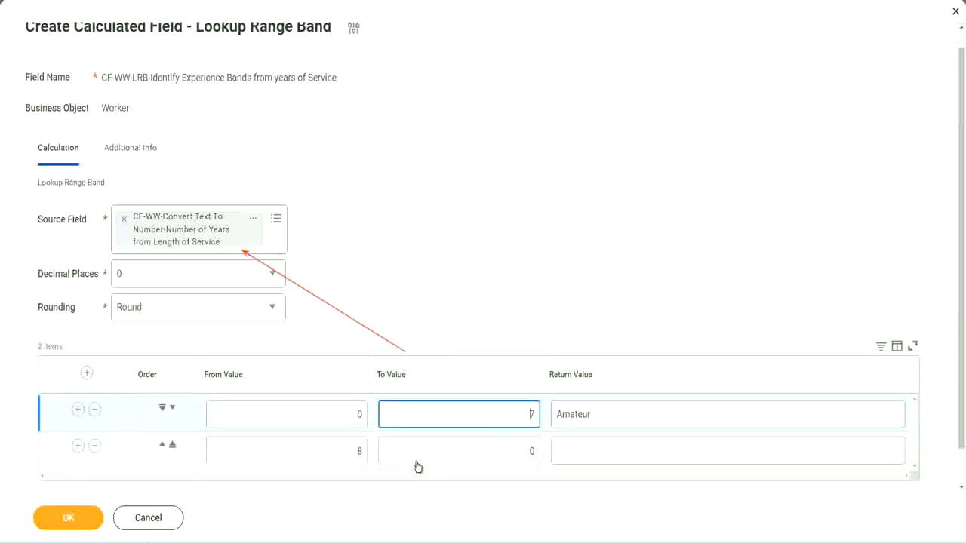
text(1)
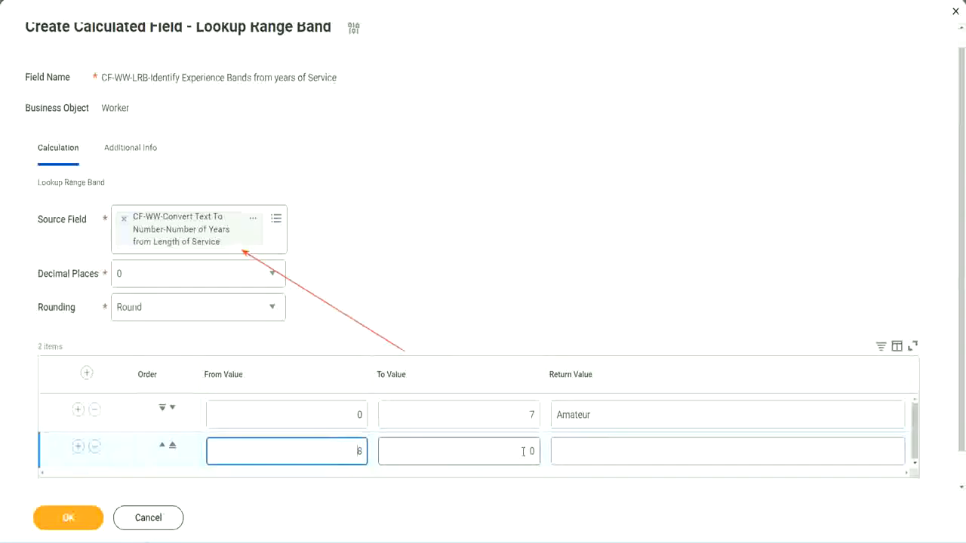
click(459, 451)
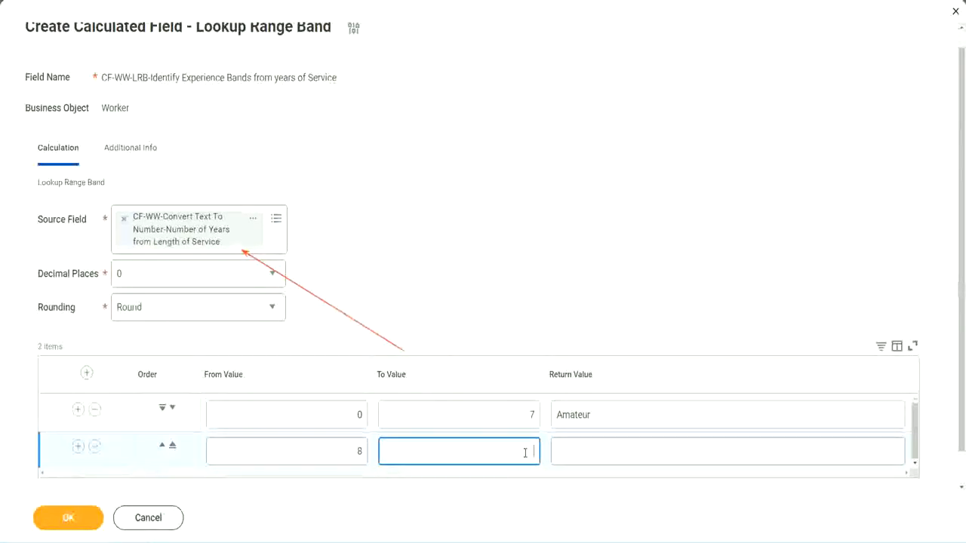
text(15)
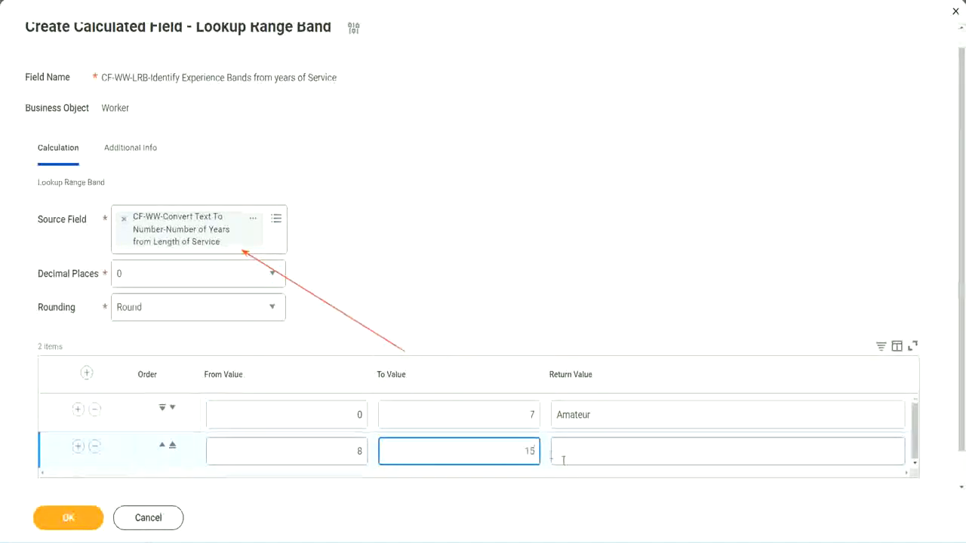
click(728, 450)
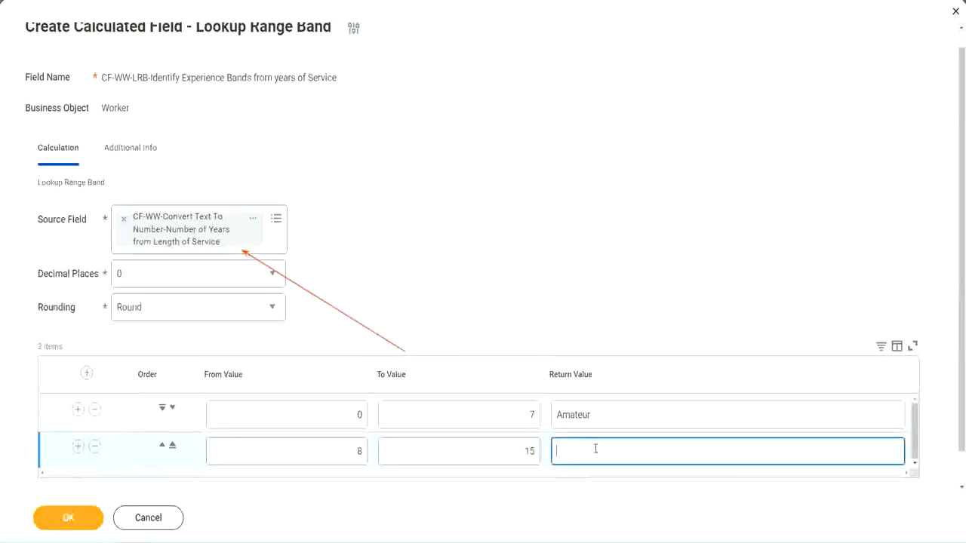
text(Experienced)
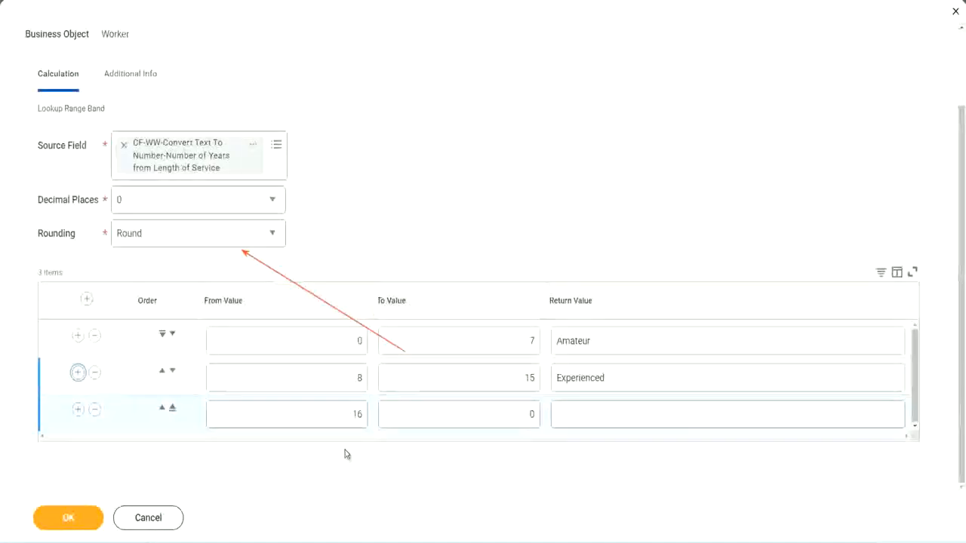
Fill the third range row as 16 to 30 returning Senior
click(459, 414)
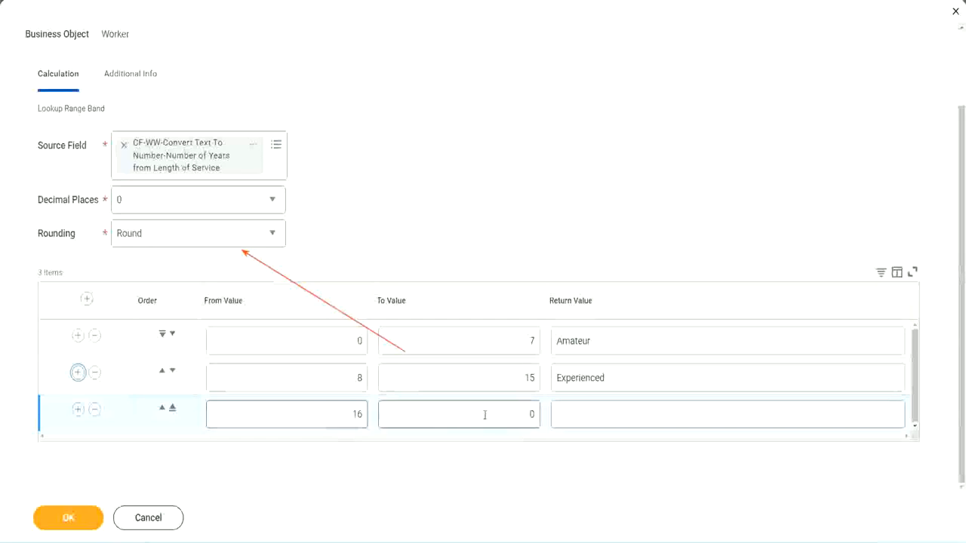
click(459, 413)
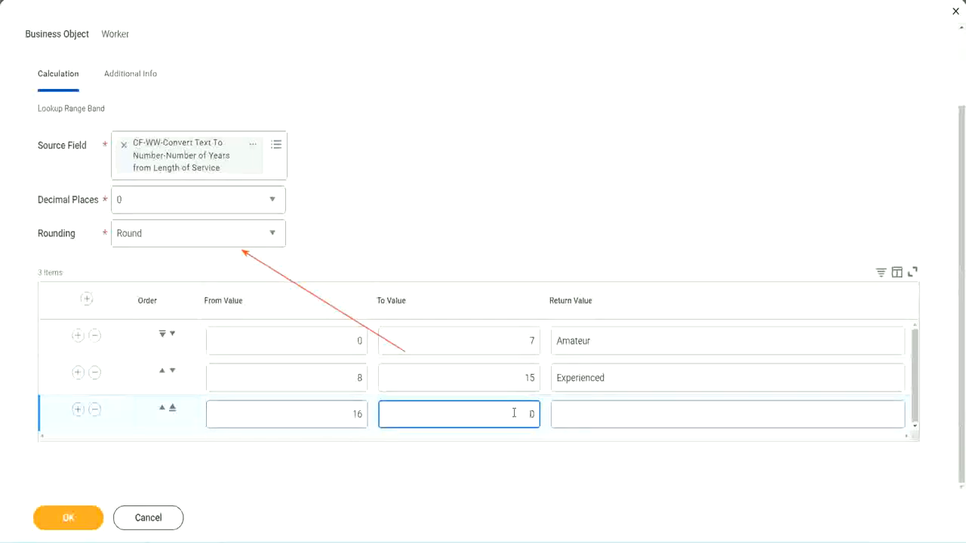
text(30)
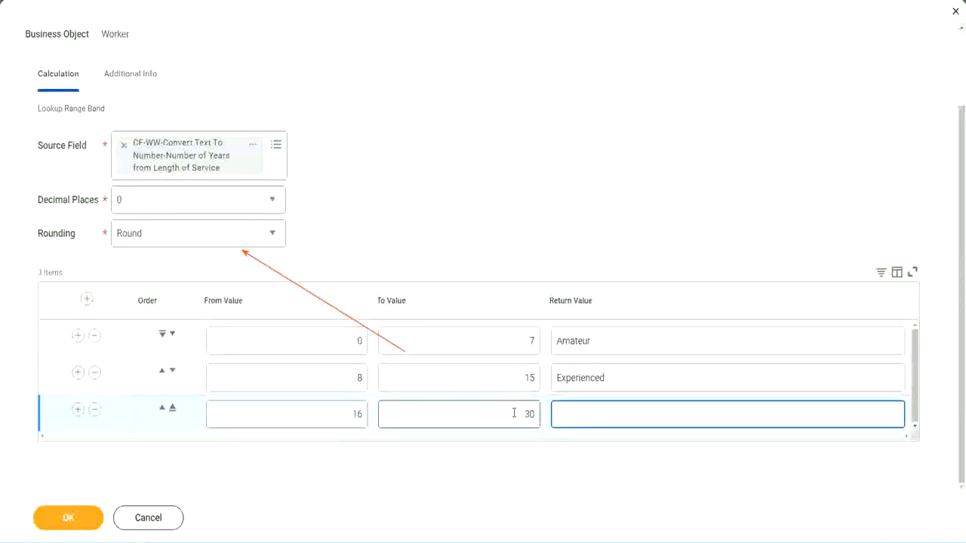
text(Sd)
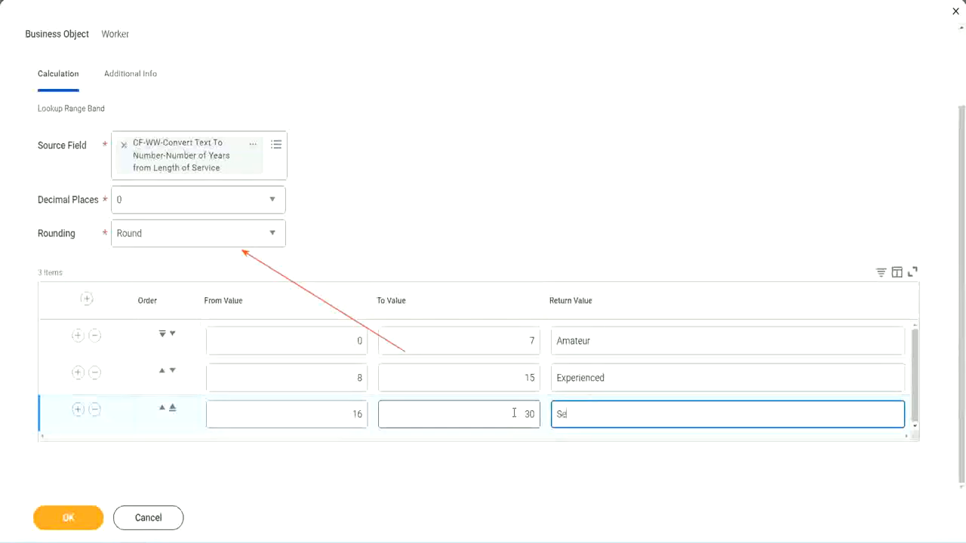
text(enior)
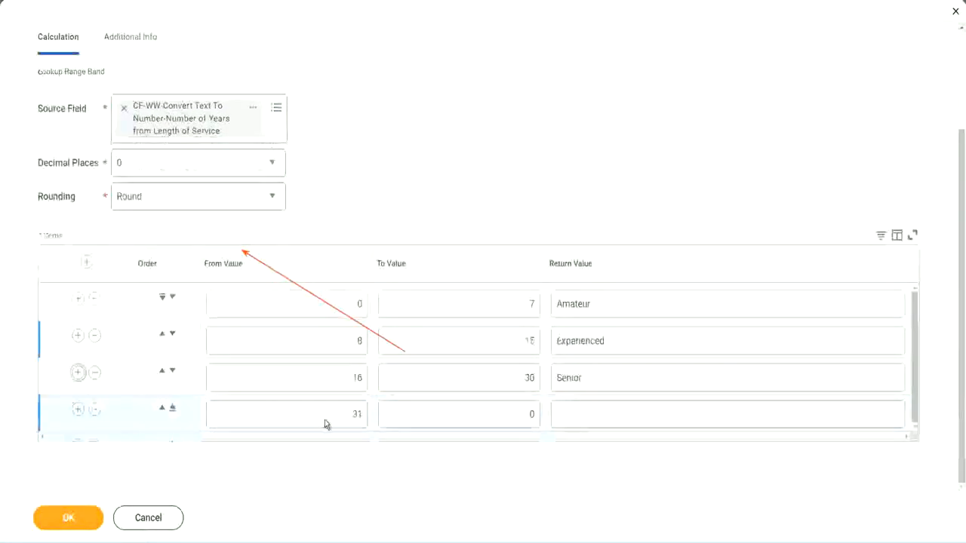
Fill the fourth range row as 31 to 1000 returning Legend
click(287, 414)
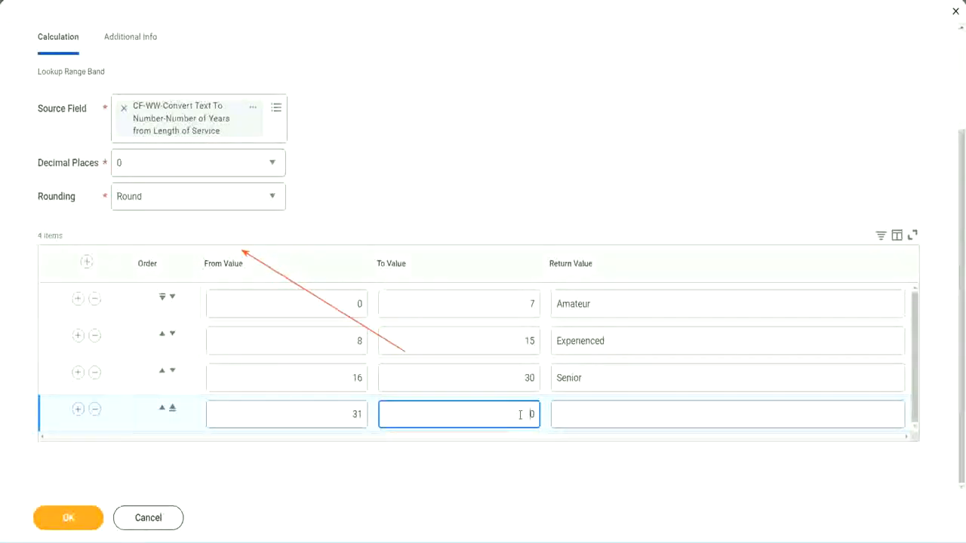
text(1000)
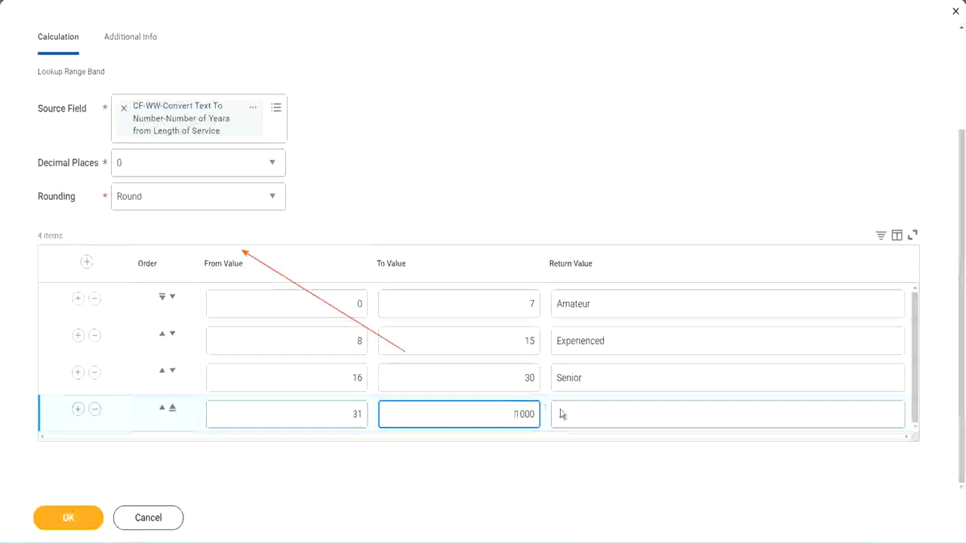
click(728, 414)
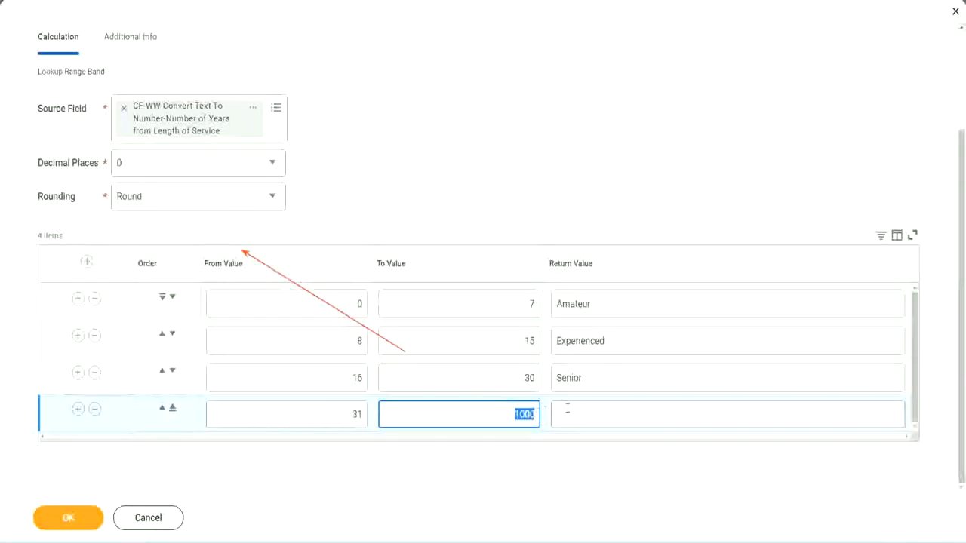
click(728, 414)
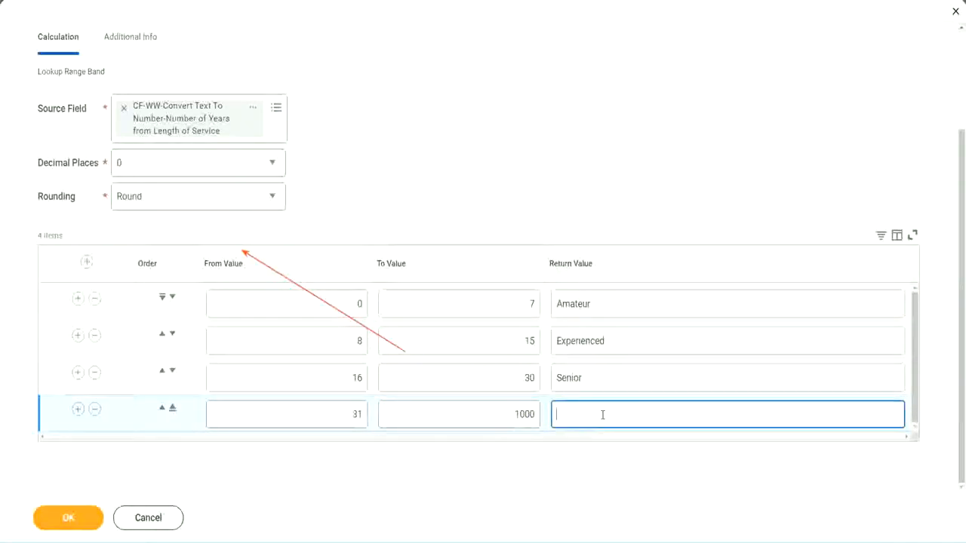
text(Legend)
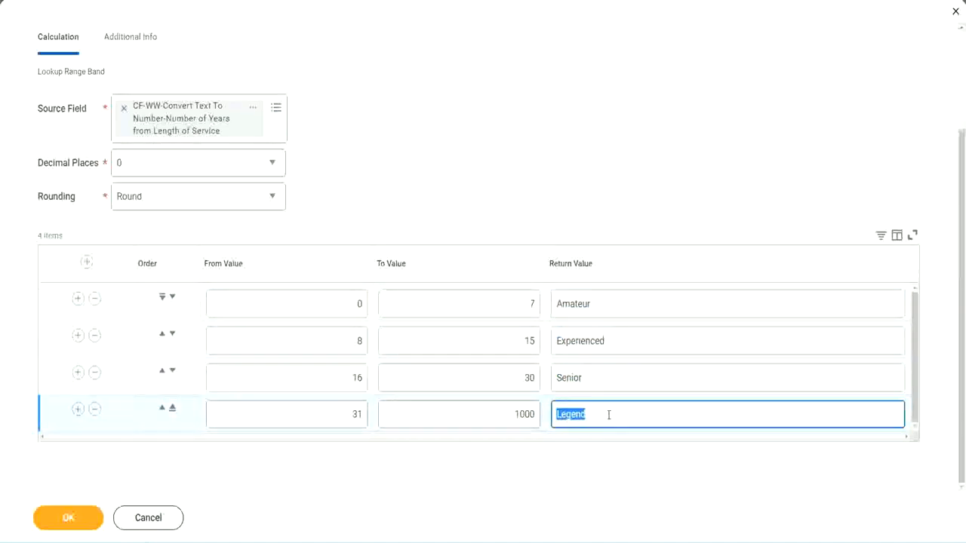
mouse_move(308, 308)
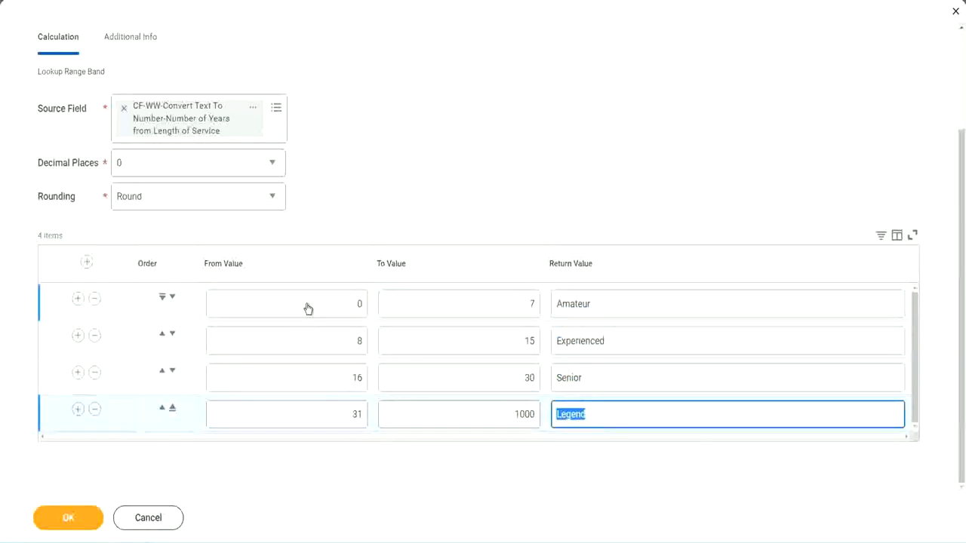
click(727, 341)
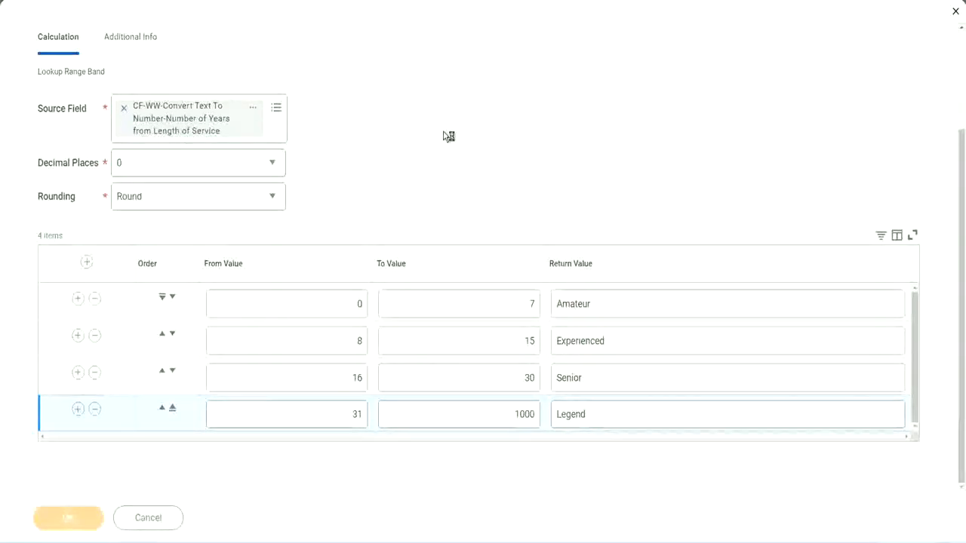
Save the calculated field with OK and copy its name from the confirmation page
click(68, 518)
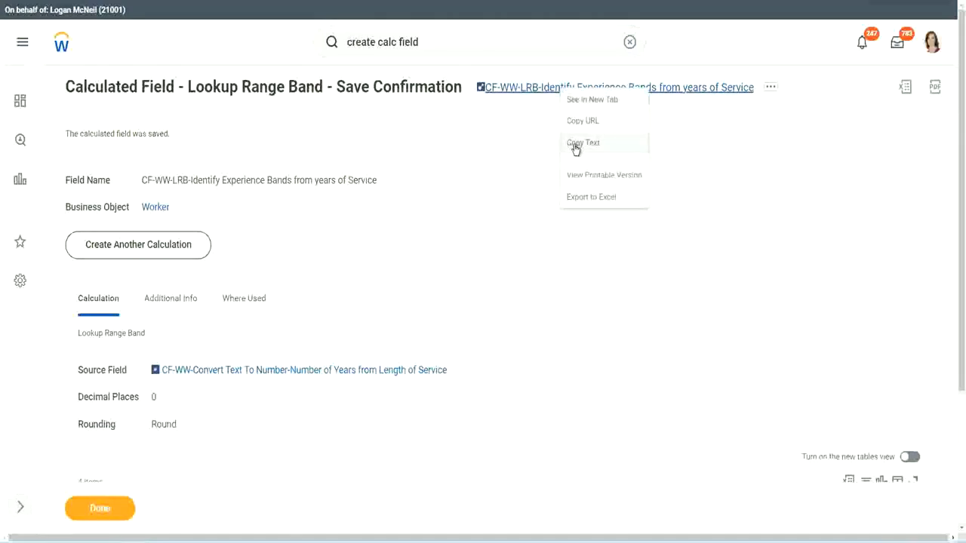
click(583, 142)
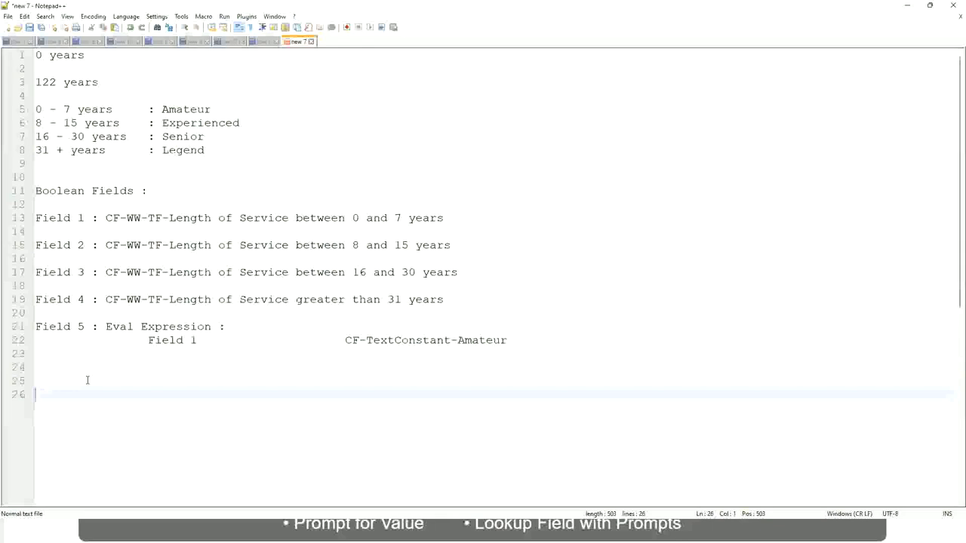
Write the salary range line 10,000 USD to 1,000,000 in the notes
text(10,)
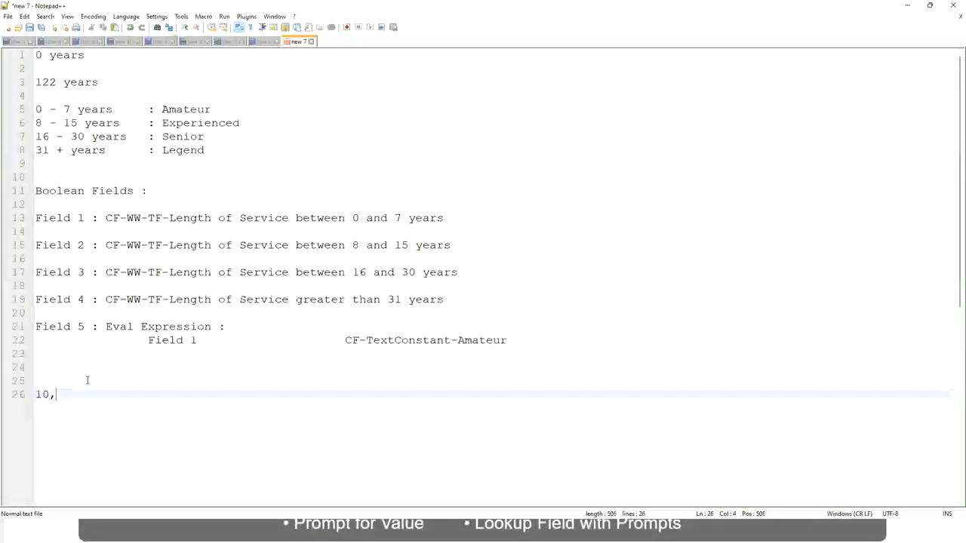
text(00)
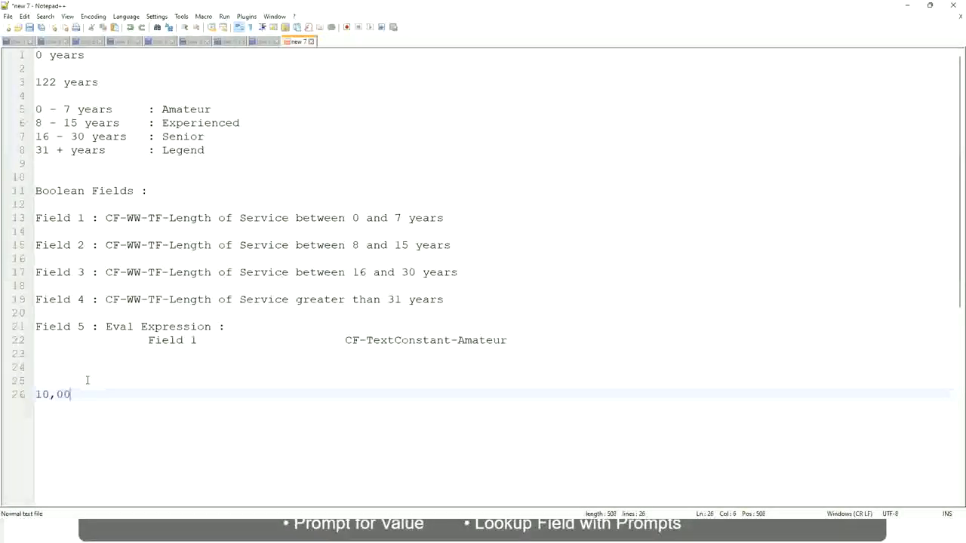
text(0 USD)
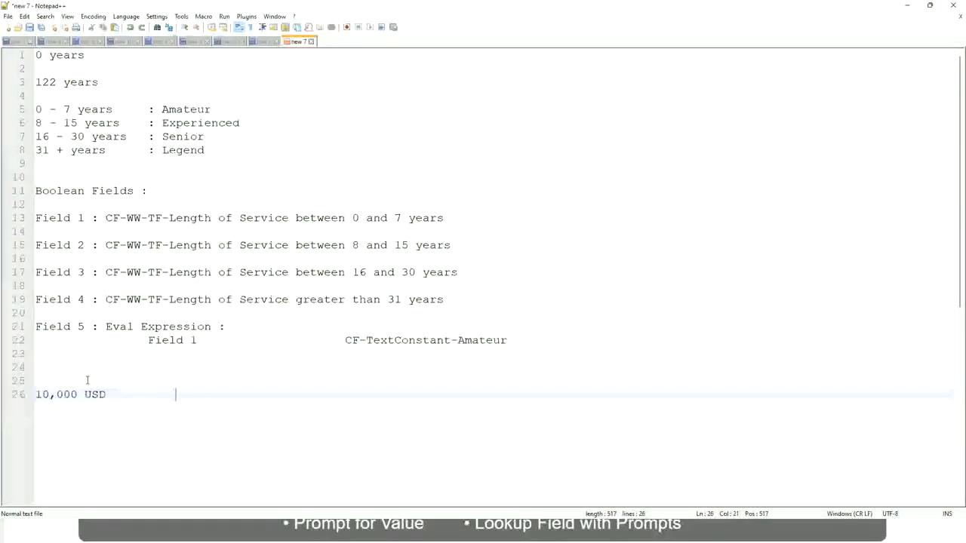
text(1)
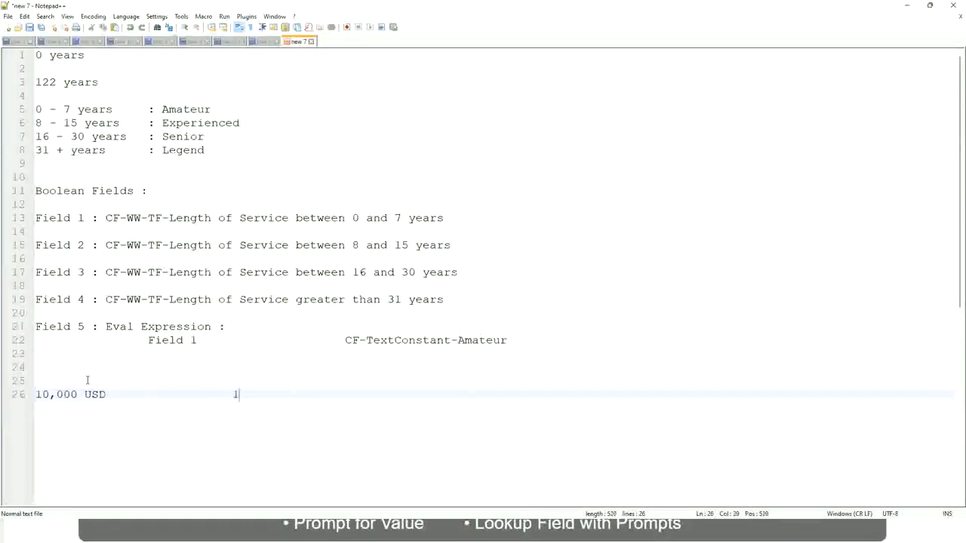
text(000,)
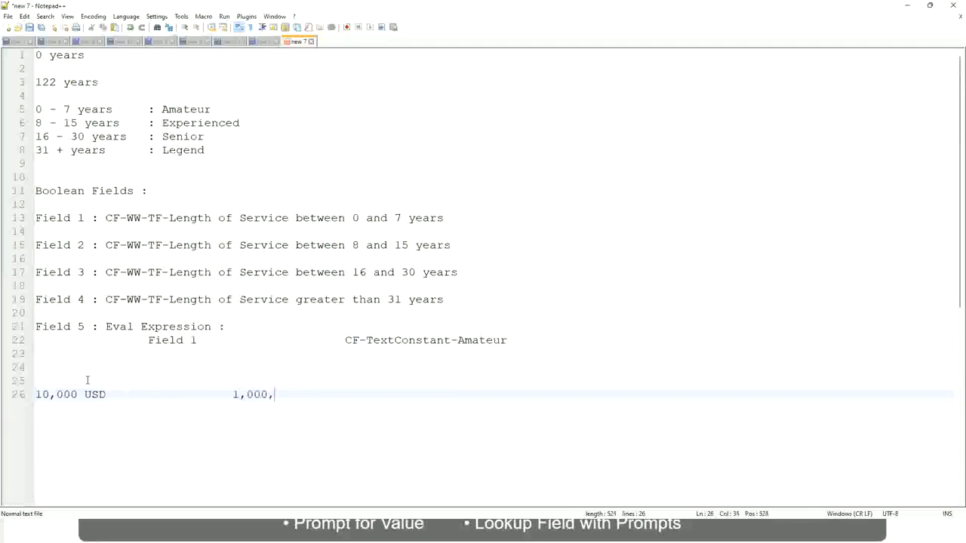
text(000 USD)
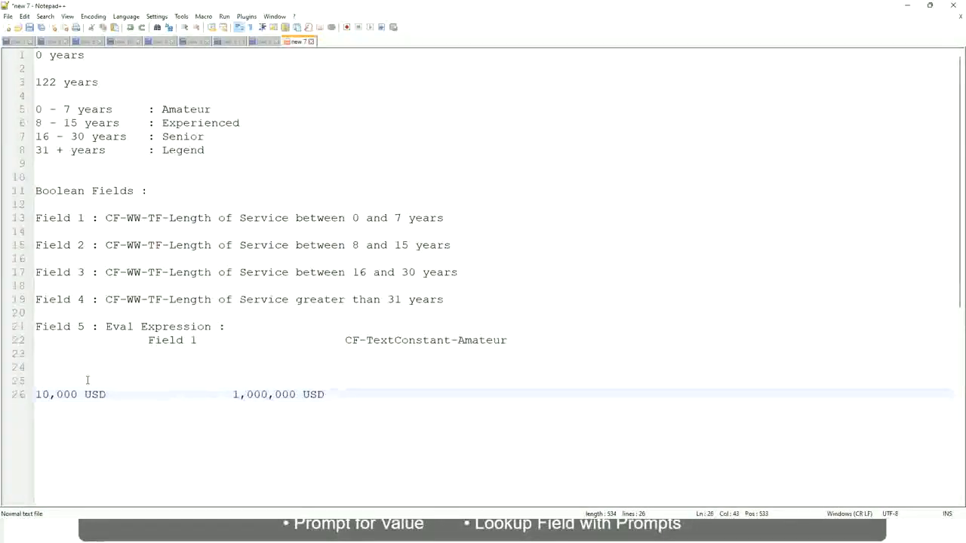
key(Enter)
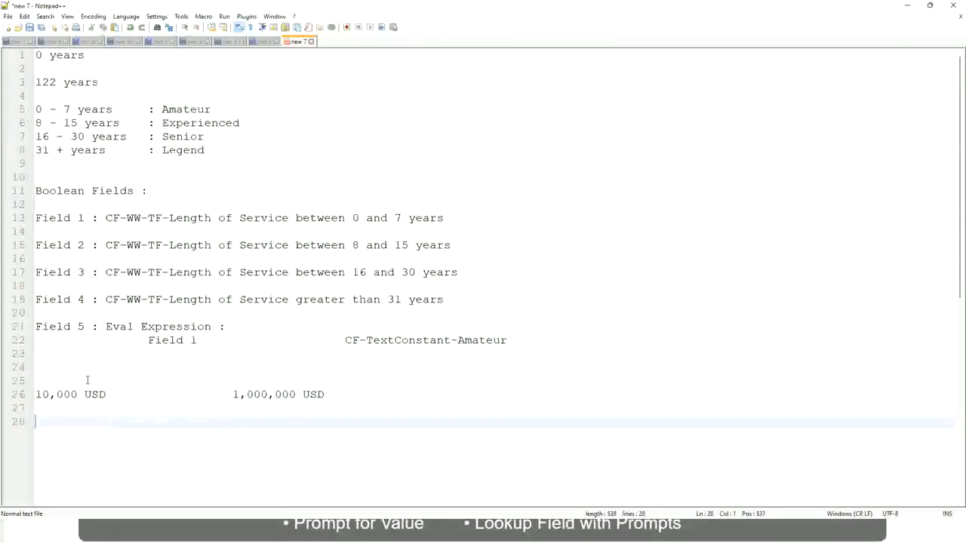
Add band lines 10 - 50,000: Low, 50,001 - 150,000 Medium, and > 150,000
text(10 - 50)
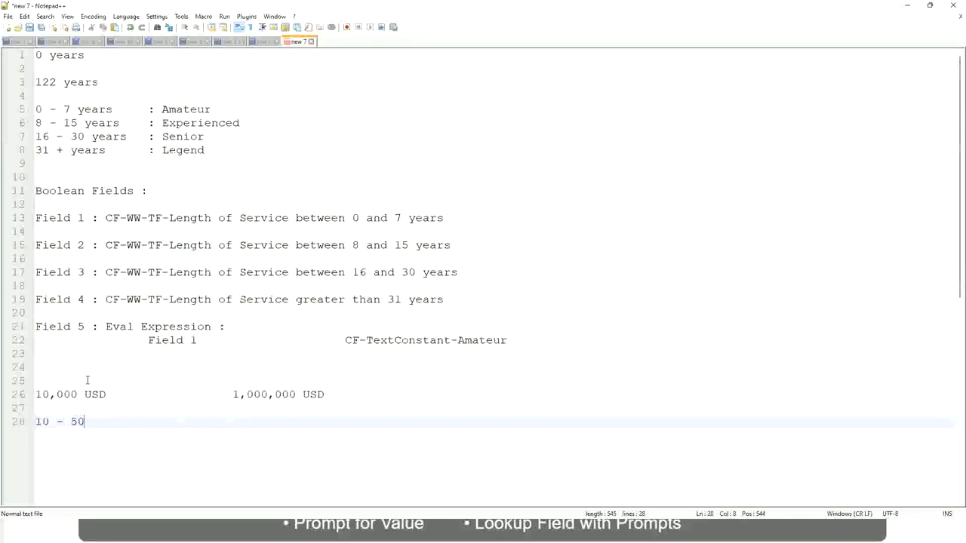
text(,000)
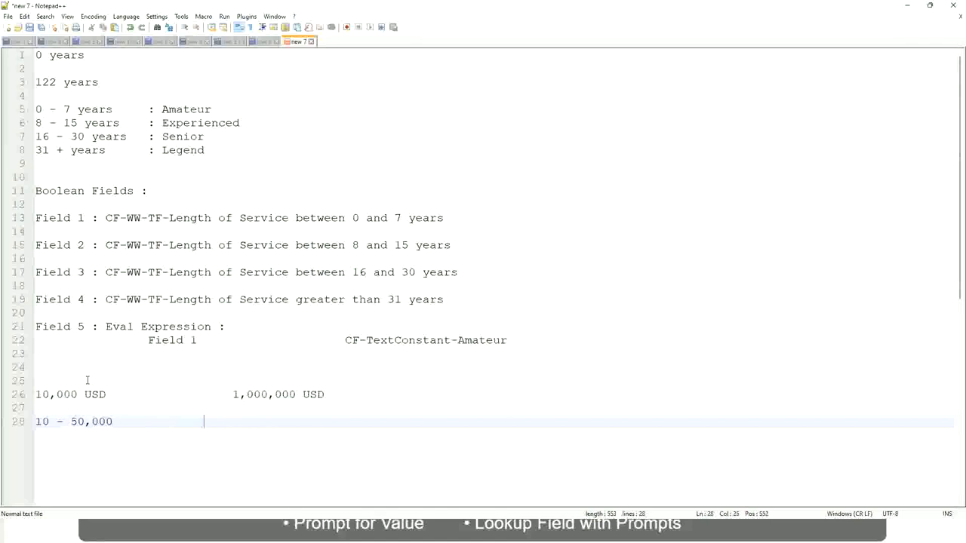
text(: Low)
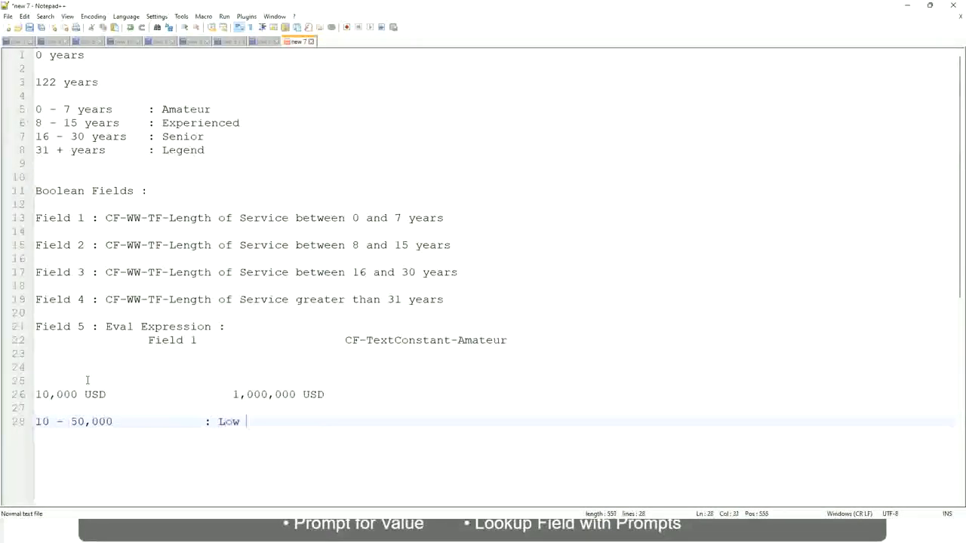
key(enter)
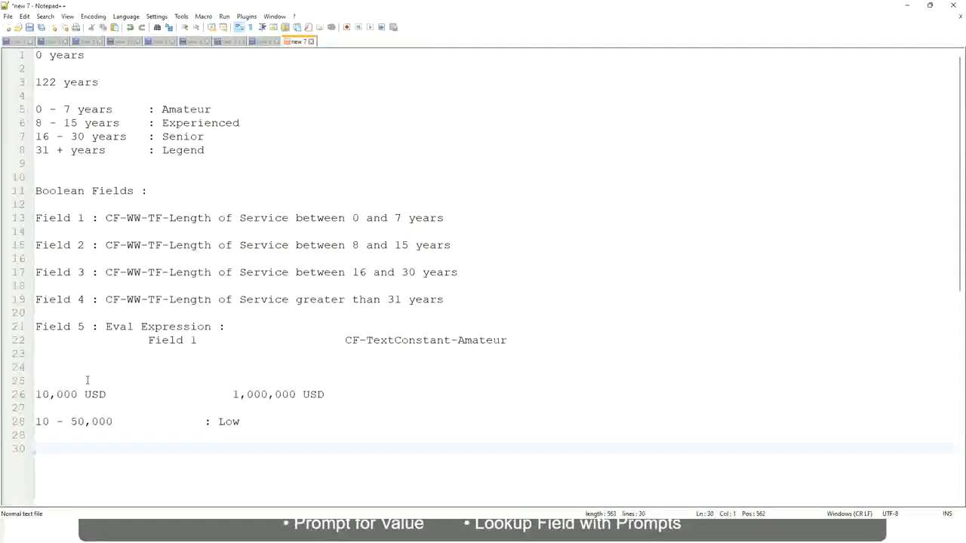
text(5)
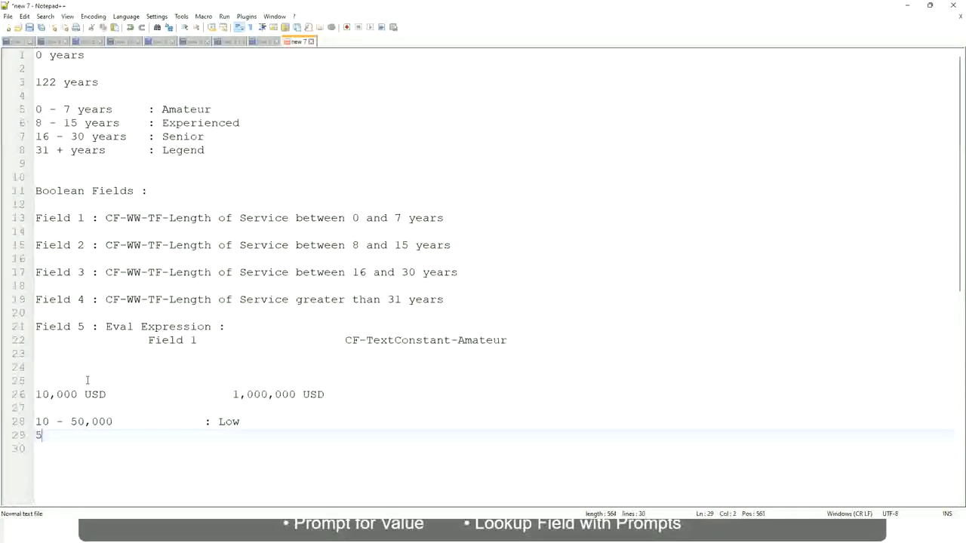
text(0,001)
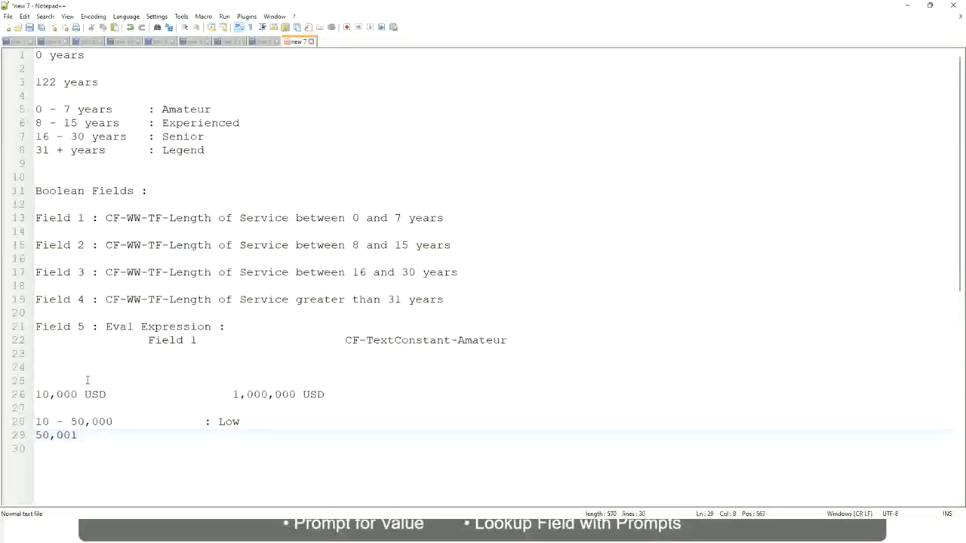
text(- 150)
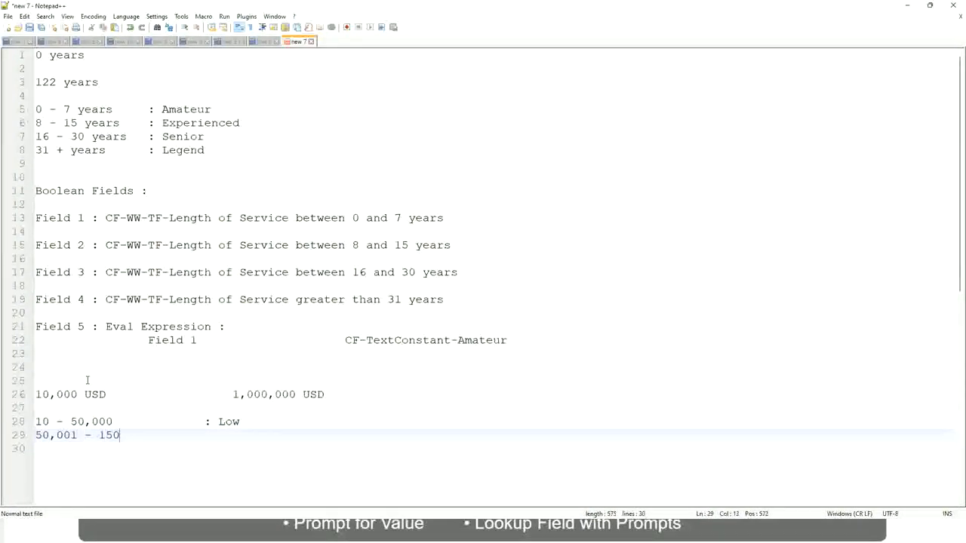
text(,000        : Medium)
click(495, 449)
text(> )
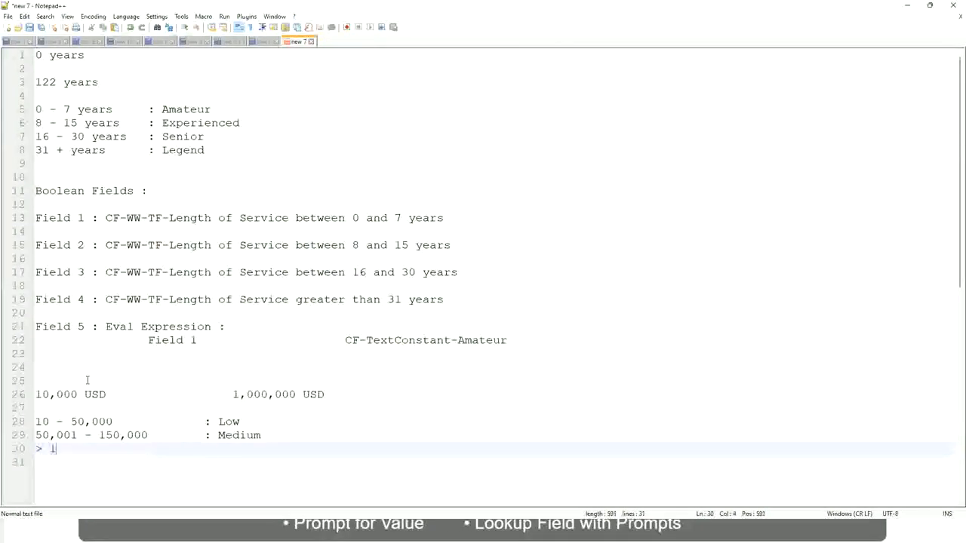
text(150,)
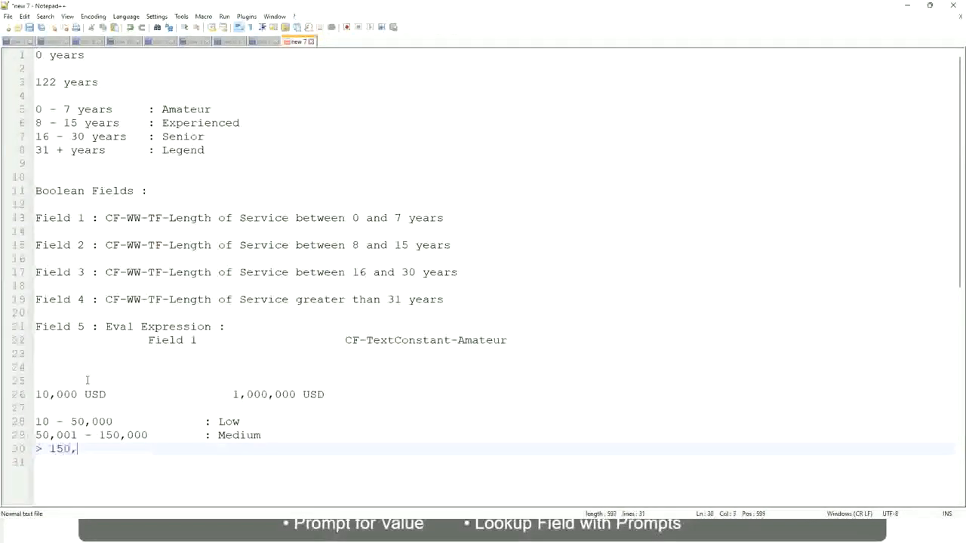
text(000)
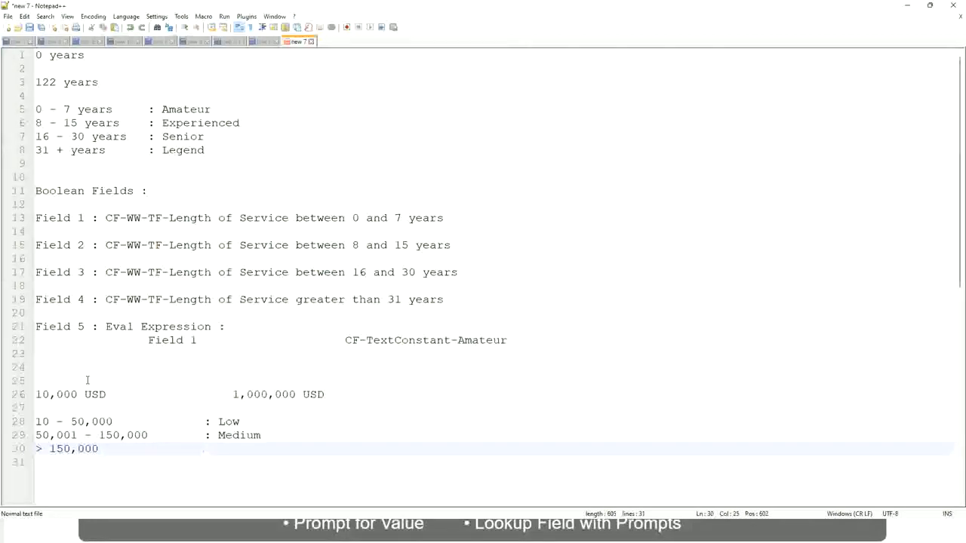